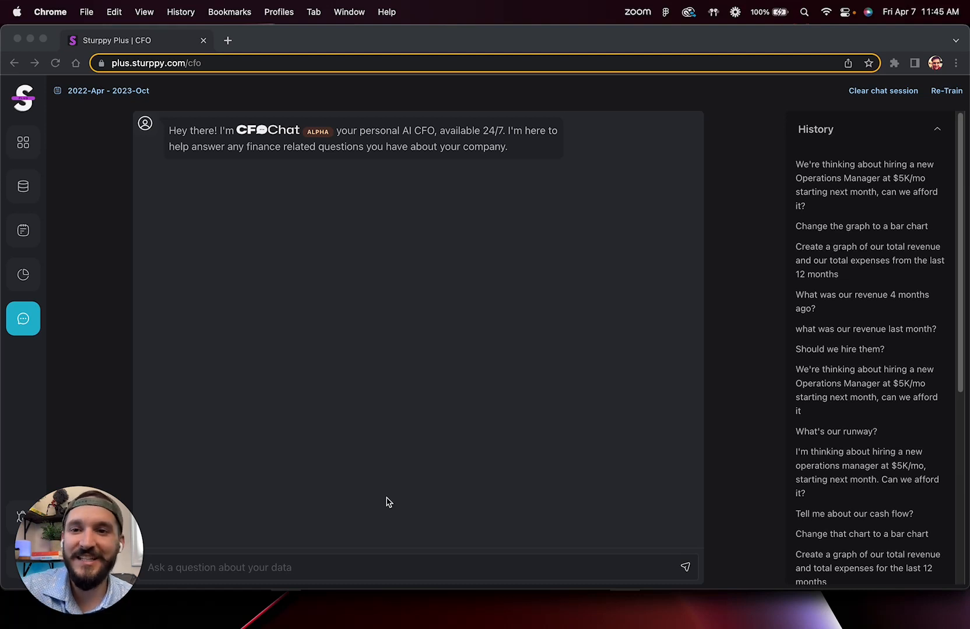
mouse_move(257, 192)
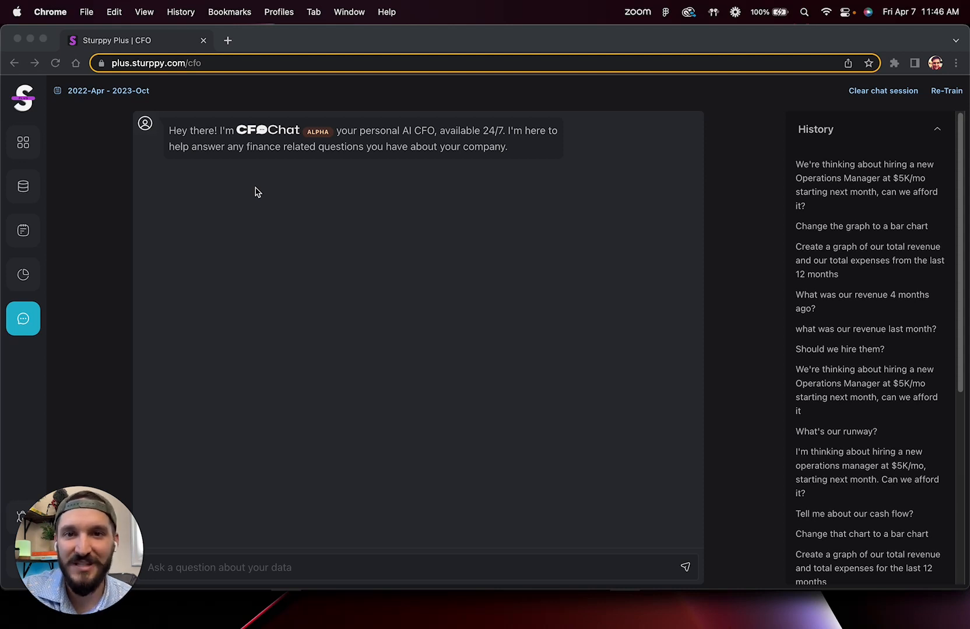
mouse_move(280, 456)
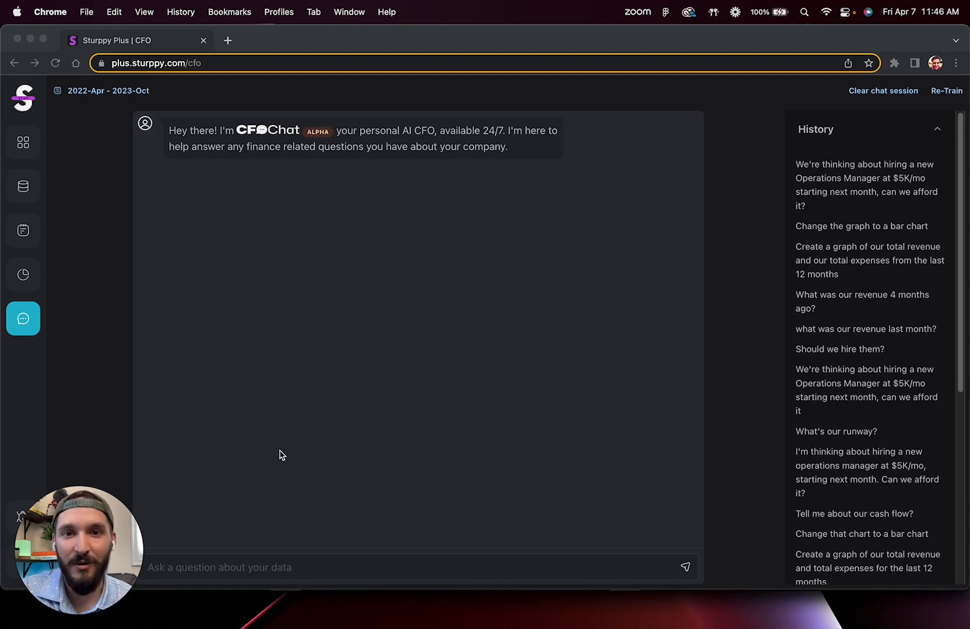
mouse_move(279, 559)
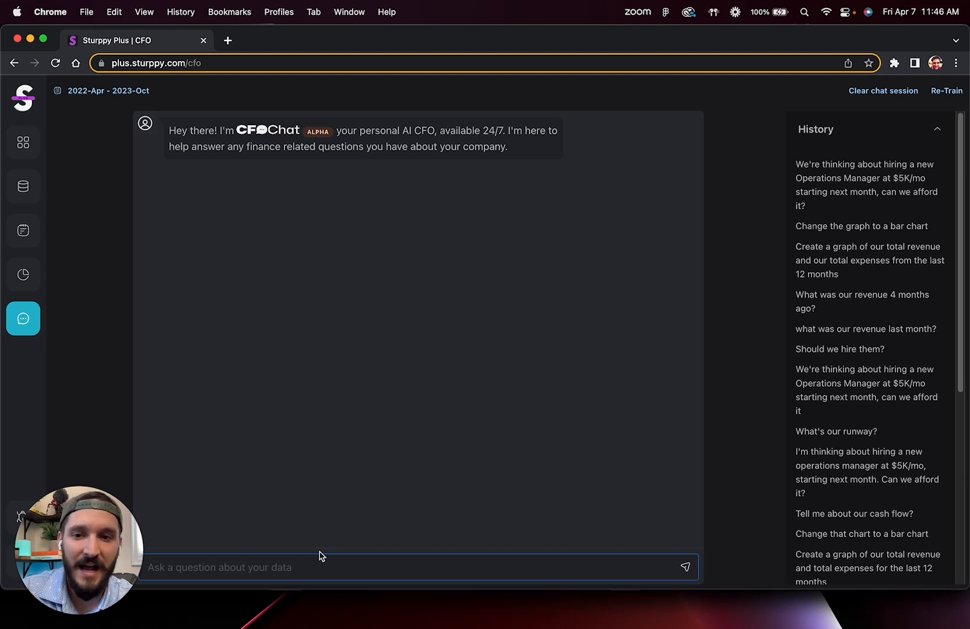
Ask the AI CFO for last month's total revenue ($91,936.94 for March 2023)
text(What)
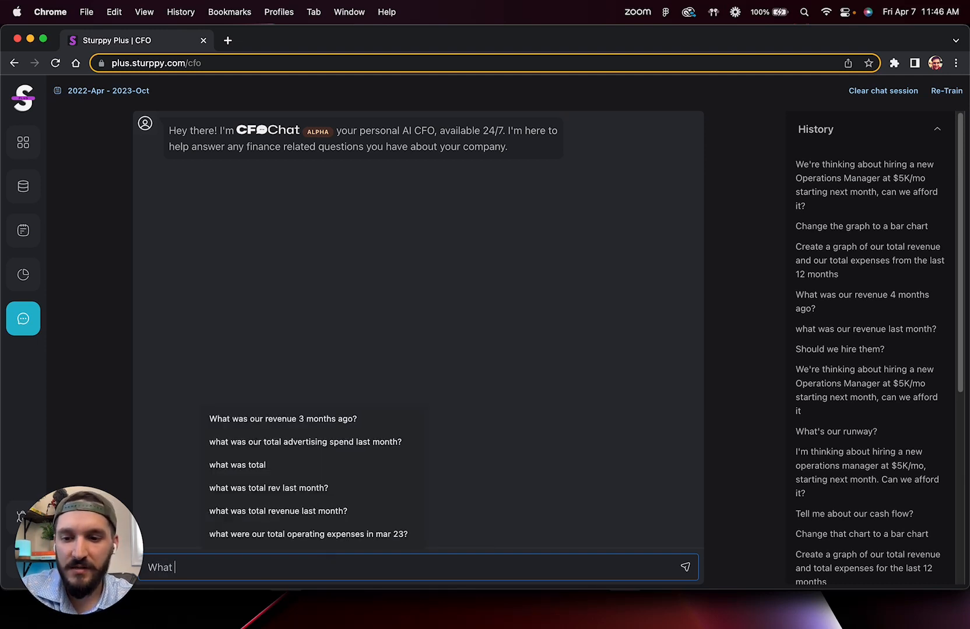
text(was our total re)
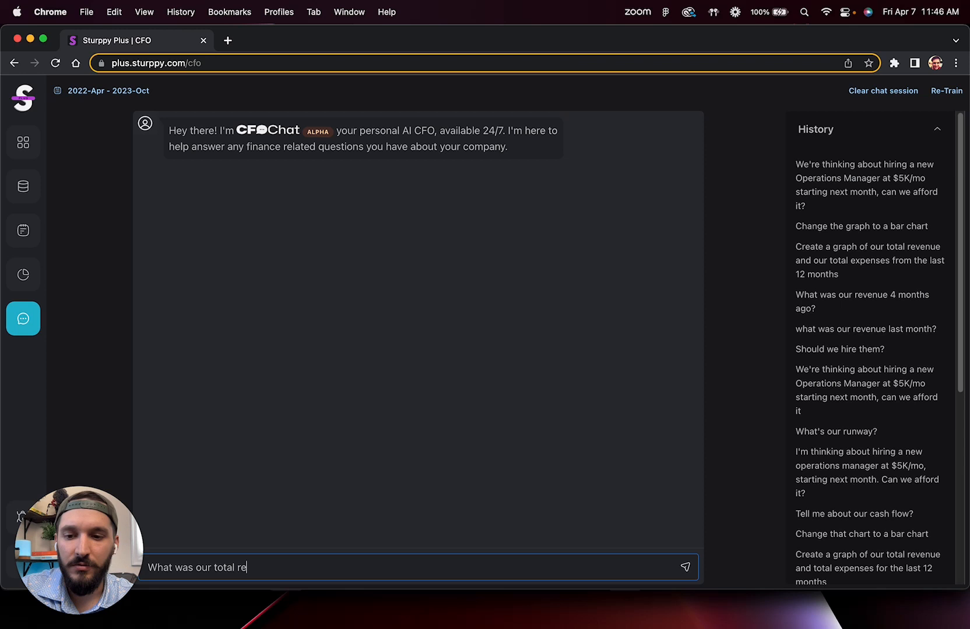
text(venue last month)
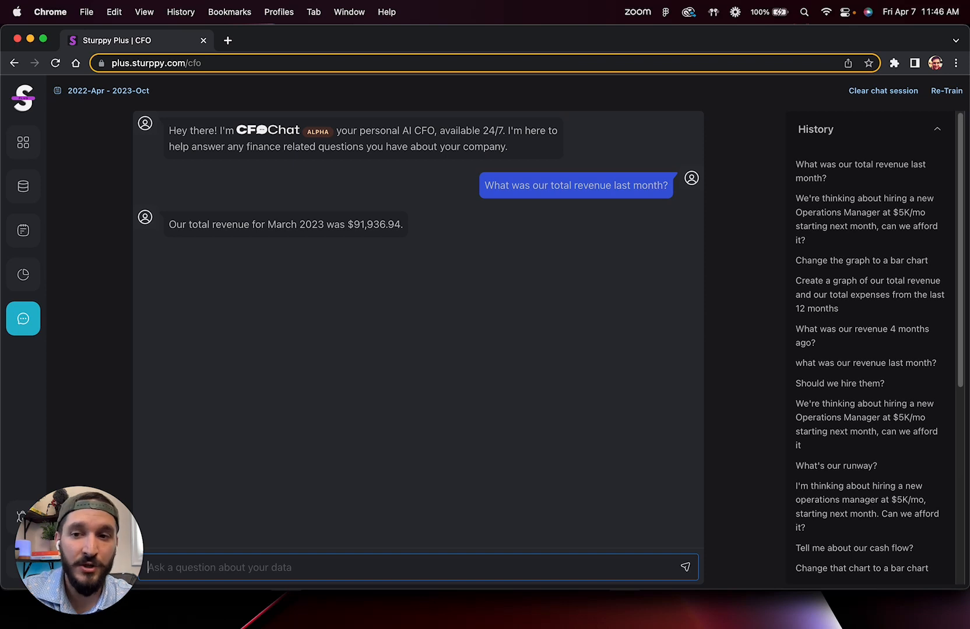
mouse_move(282, 237)
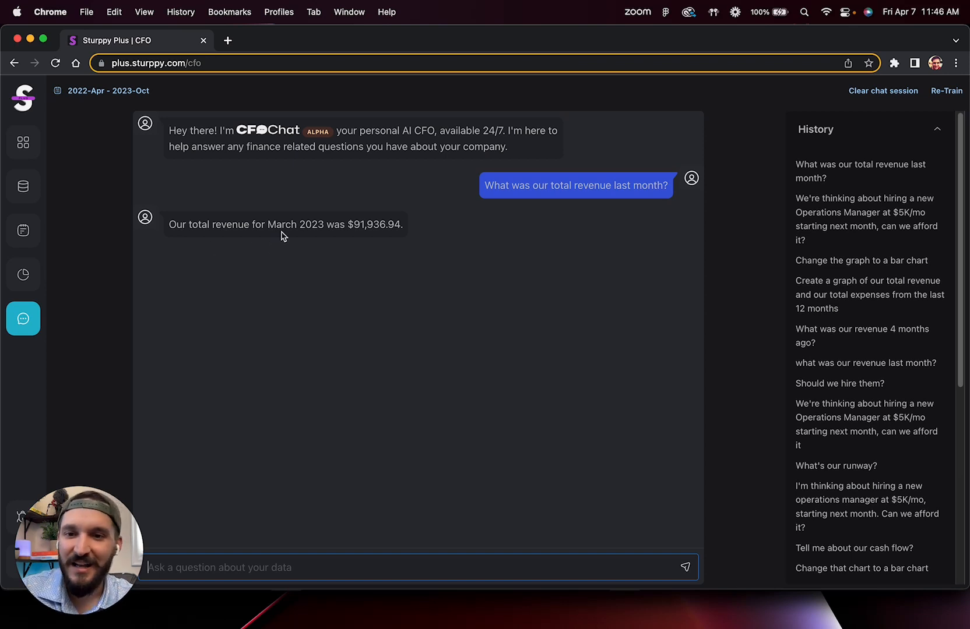
mouse_move(400, 286)
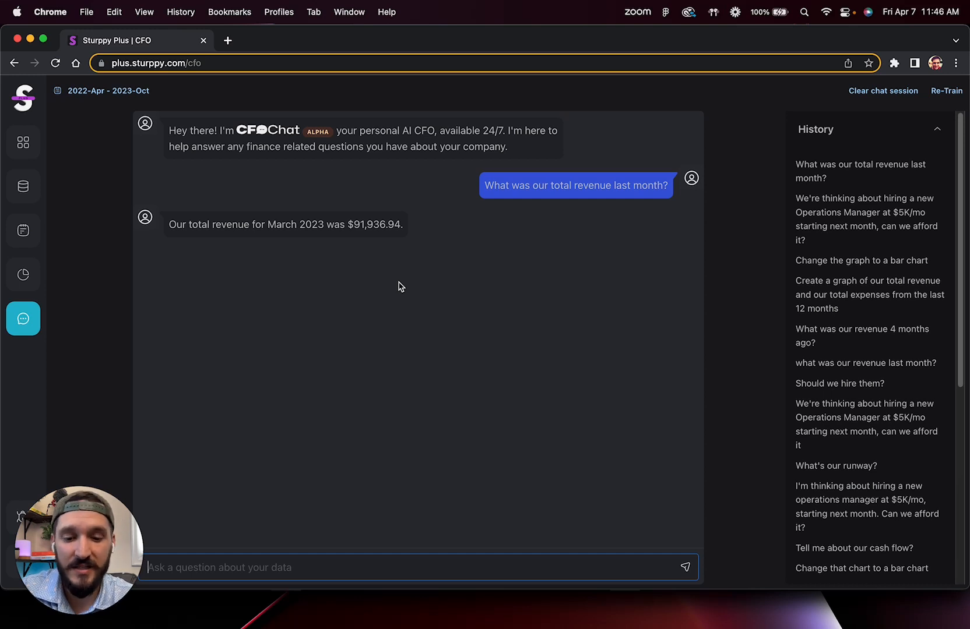
Ask for total revenue 4 months ago ($25,469.63 for December 2022)
text(What was our)
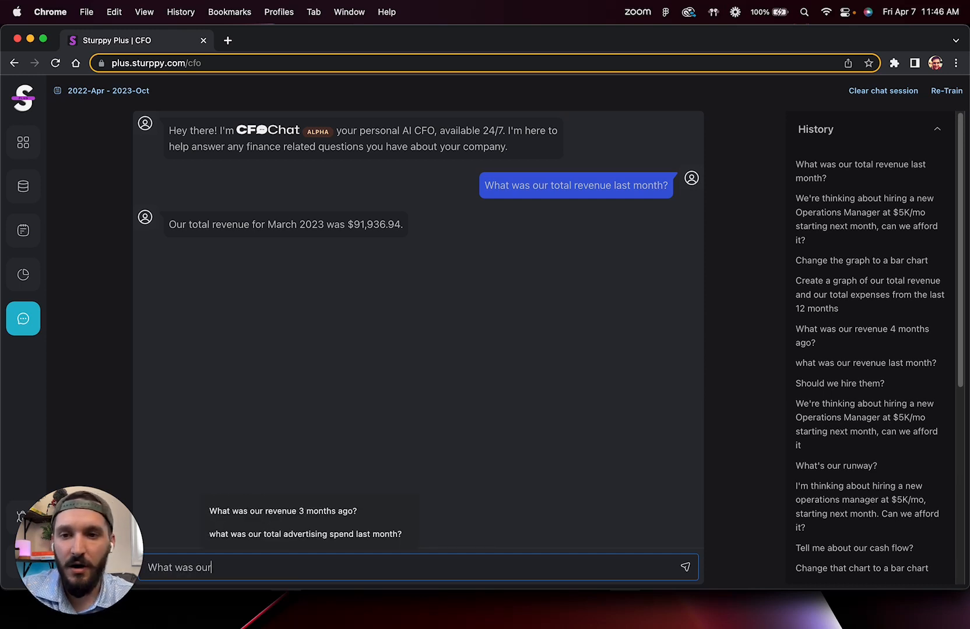
text(total revenue)
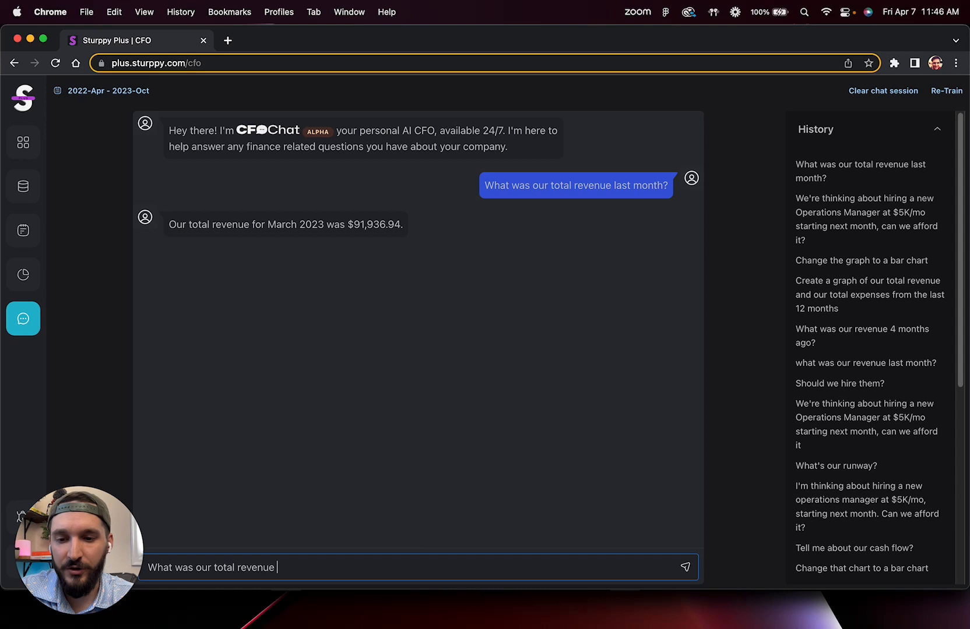
text(4 months ag)
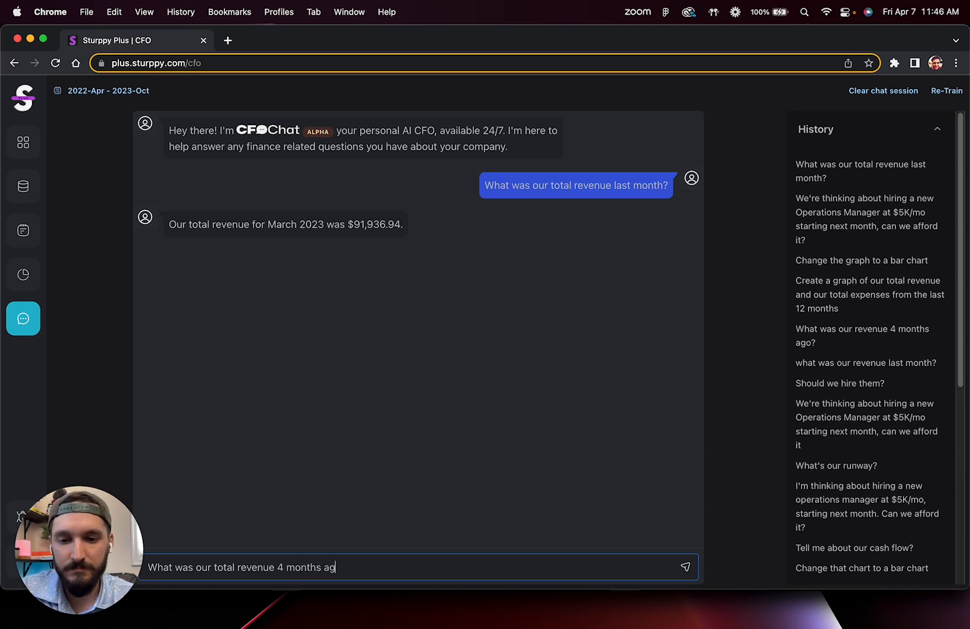
key(Return)
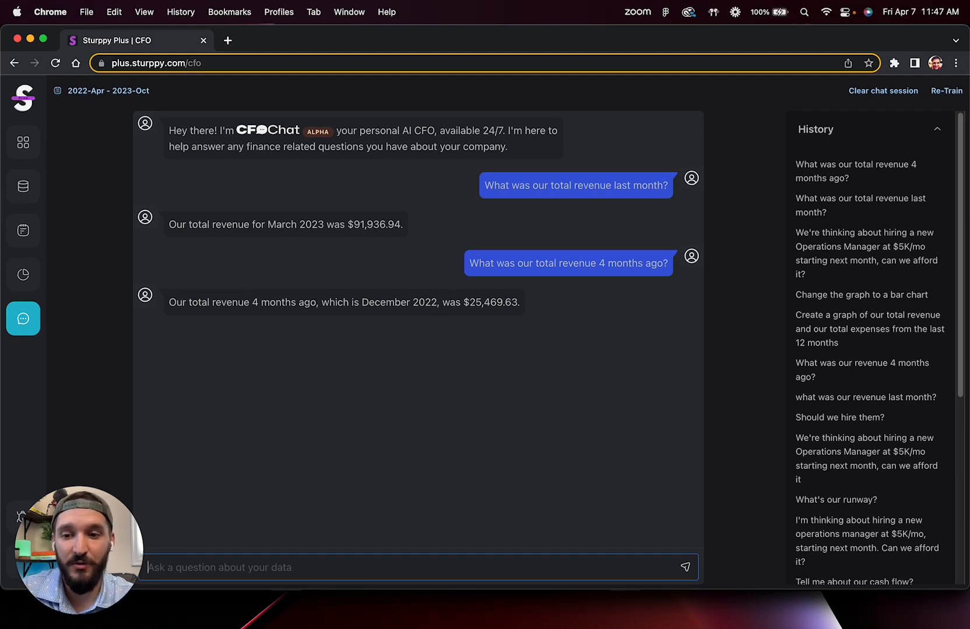
Request a graph of total revenue and total expenses by month, Apr 22 to Apr 23
text(Create a graph of our t)
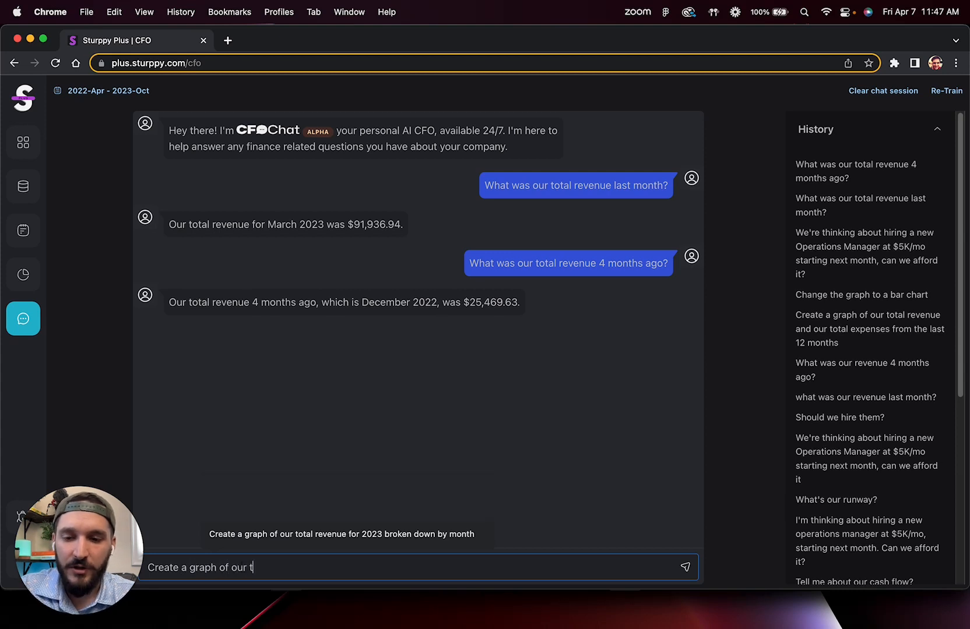
text(otal revenue and)
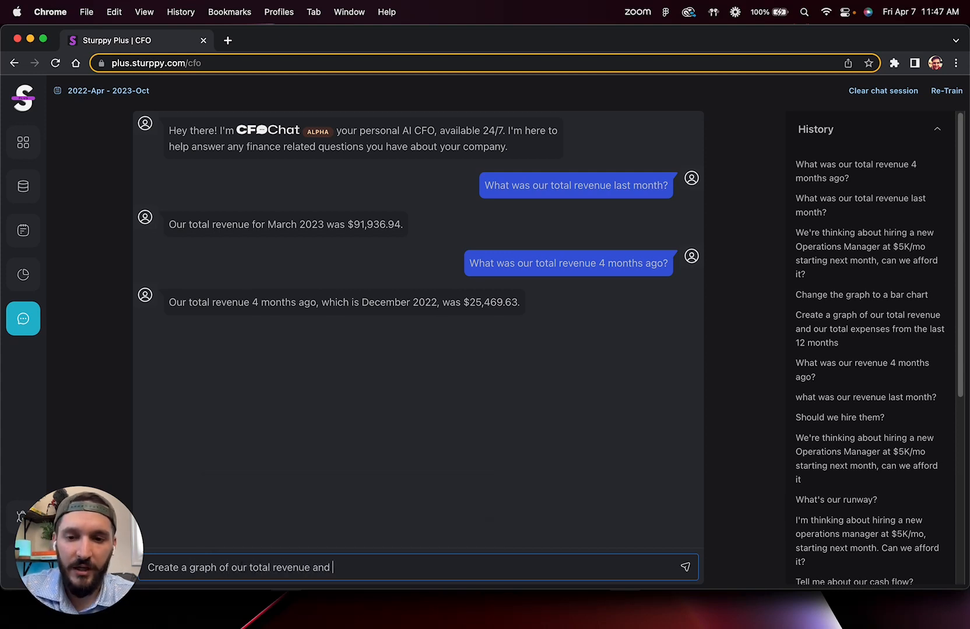
text(total expenses)
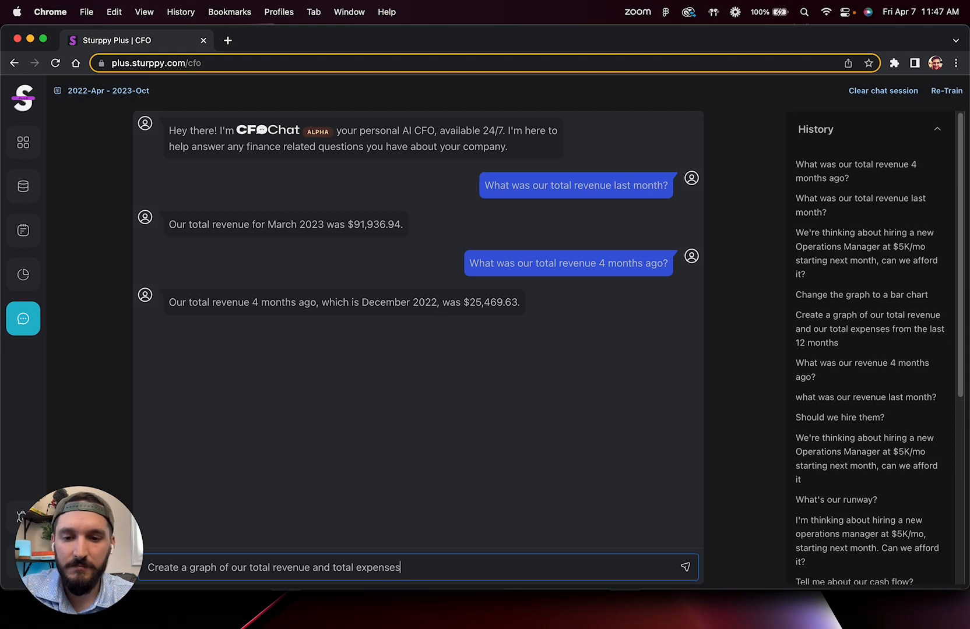
click(685, 567)
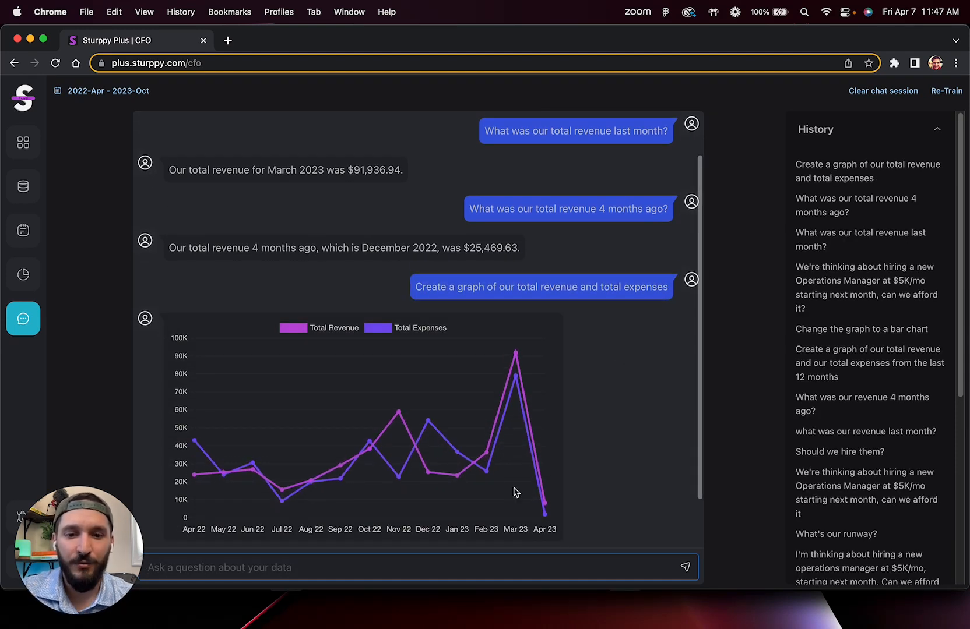
mouse_move(512, 441)
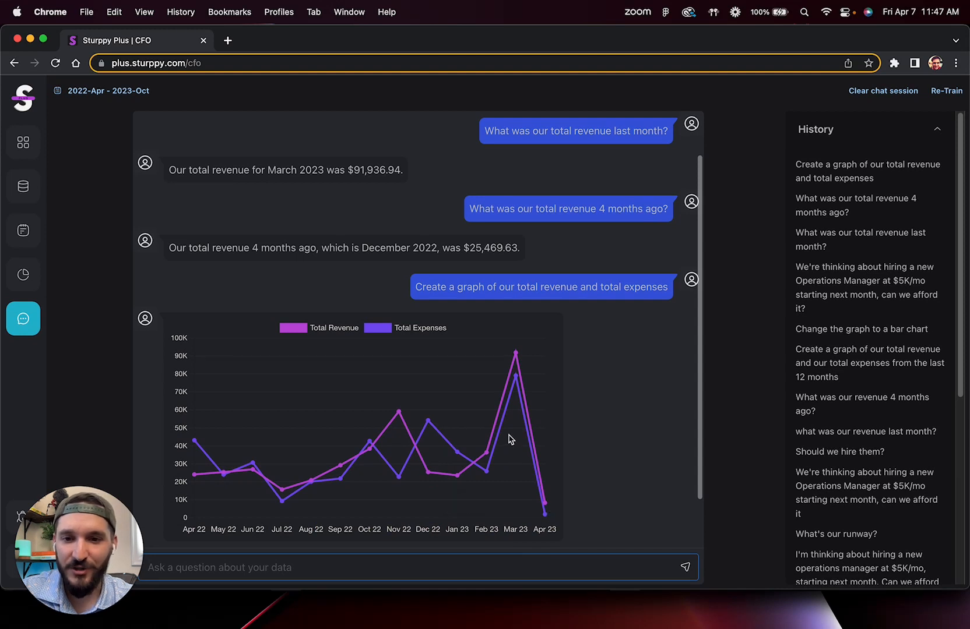
mouse_move(194, 463)
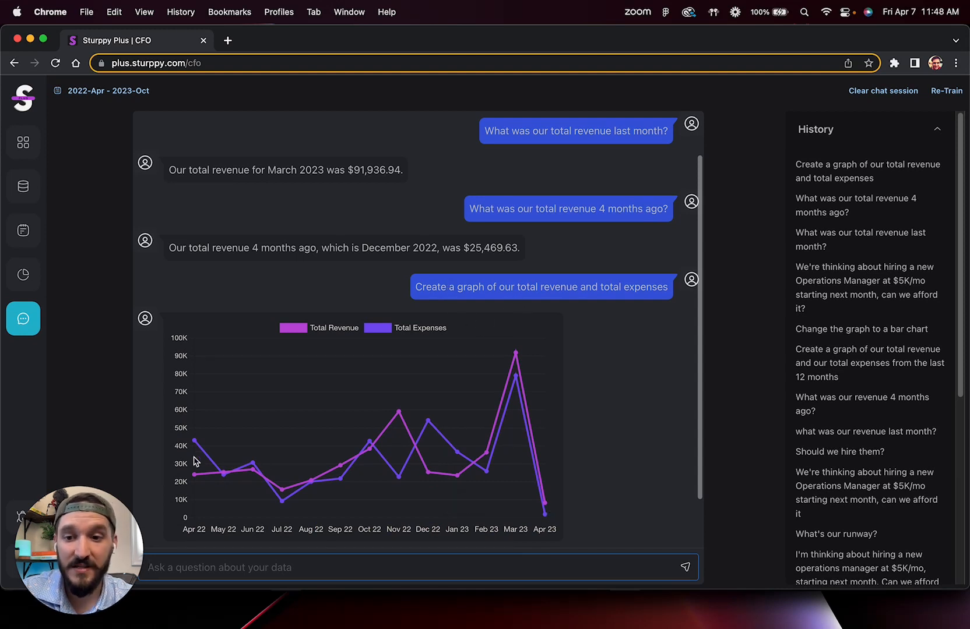
mouse_move(517, 365)
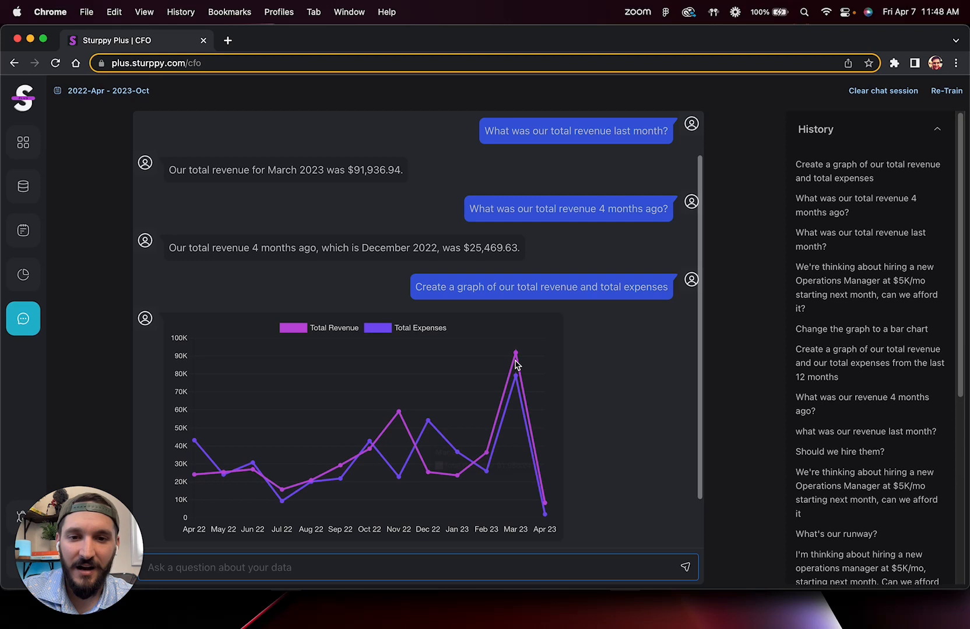
mouse_move(517, 379)
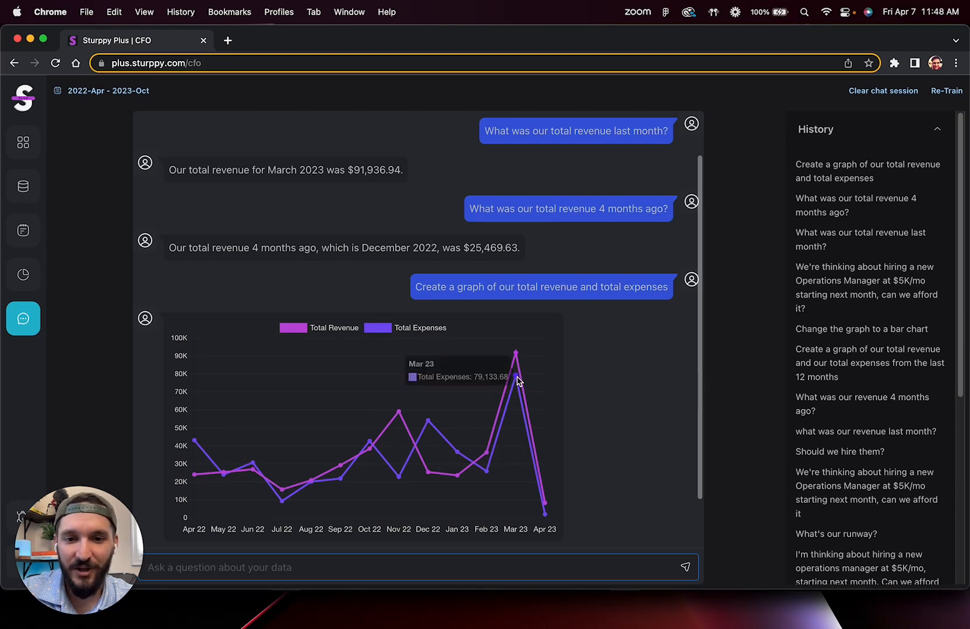
Review the resulting graph and open the Financial Performance report
scroll(up, 3)
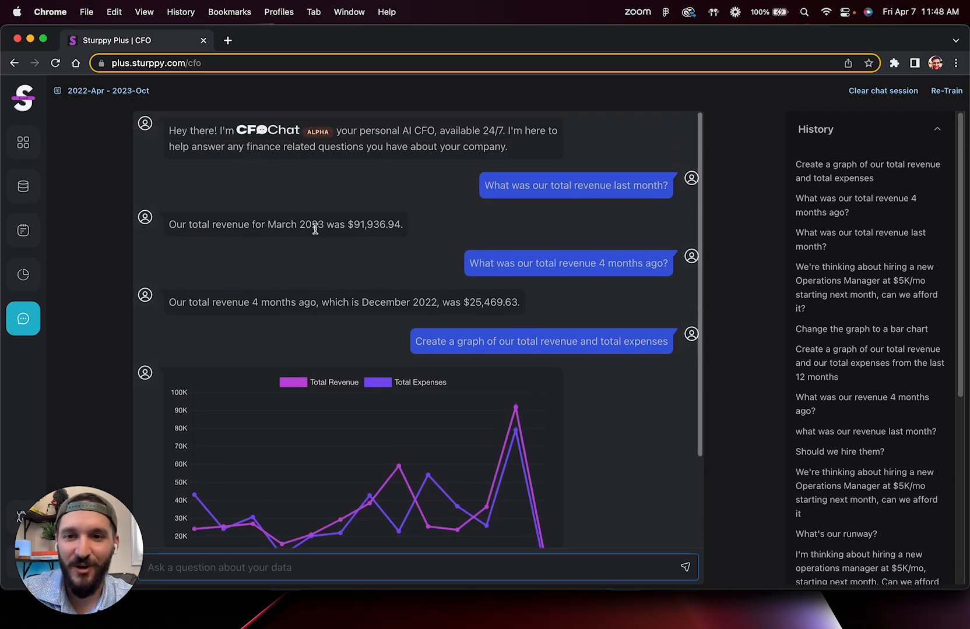
scroll(down, 3)
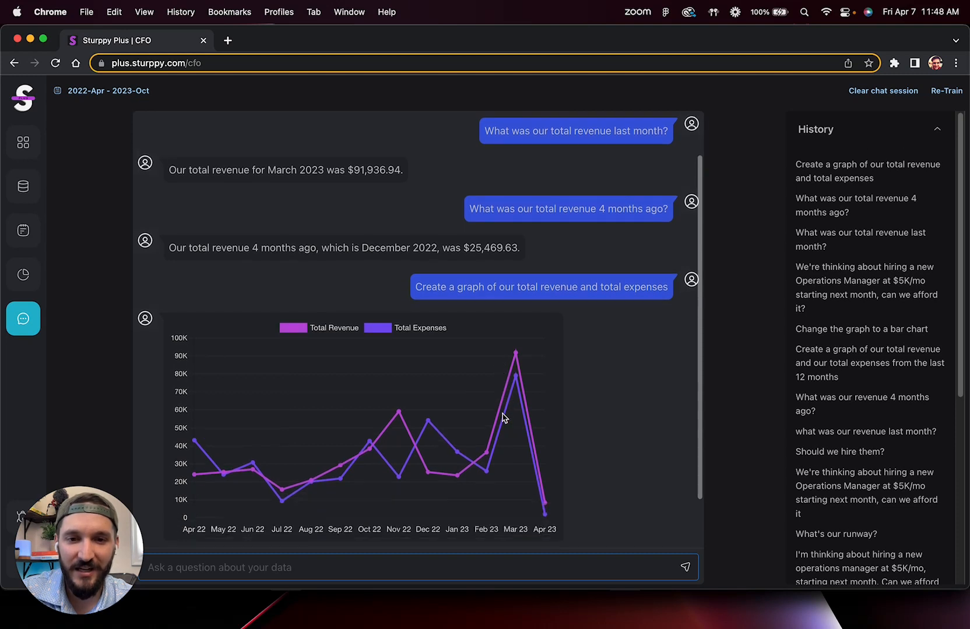
mouse_move(306, 334)
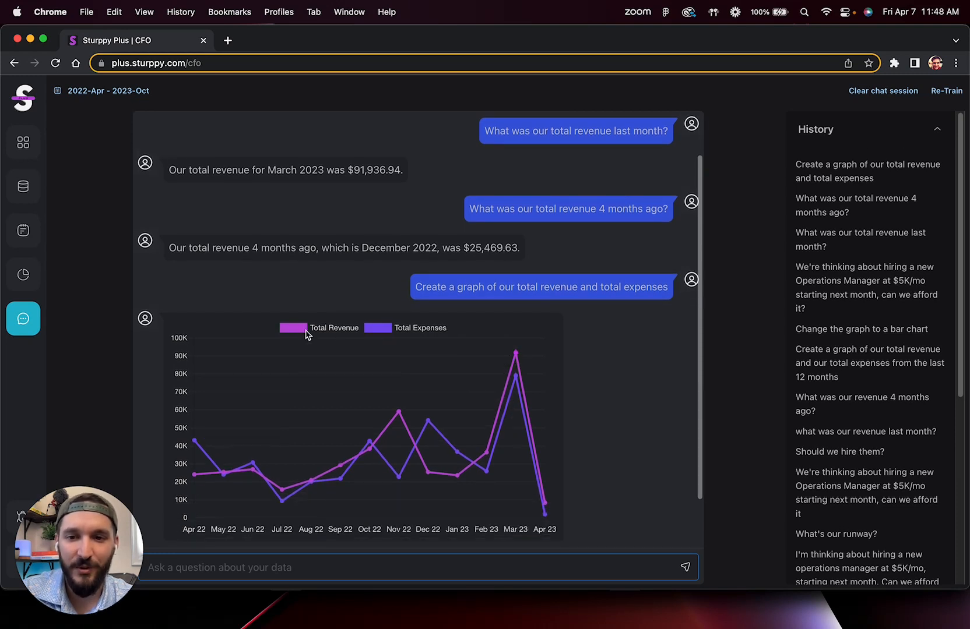
mouse_move(334, 424)
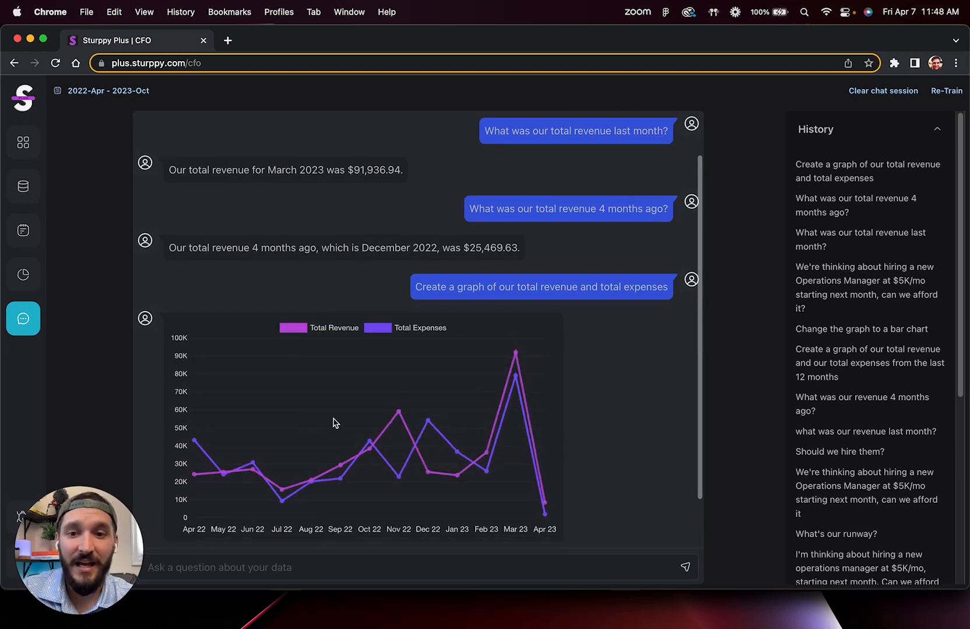
click(23, 276)
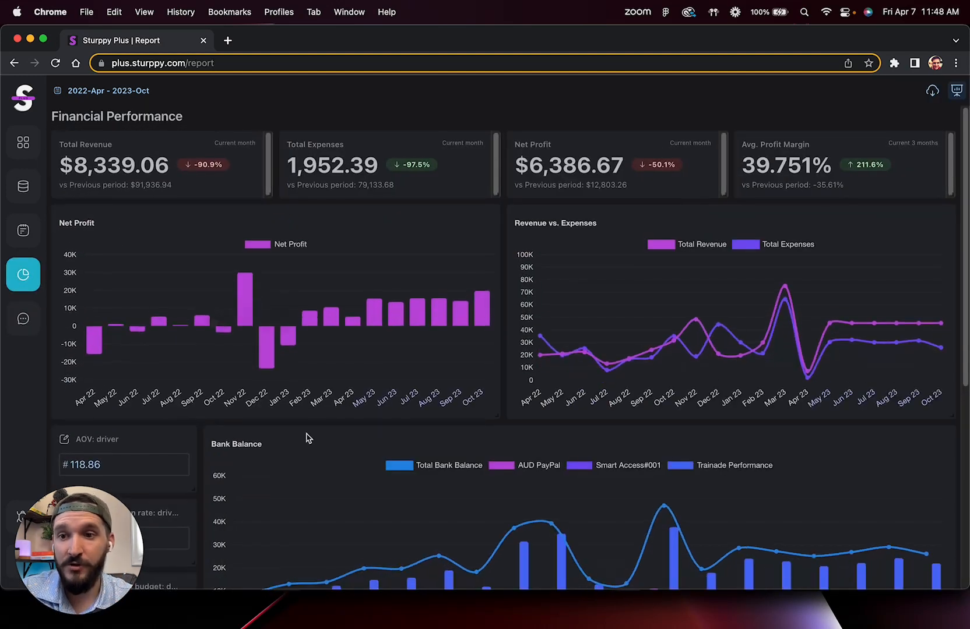
Go from the Report page back to the CFO Chat's revenue-versus-expenses graph
click(23, 318)
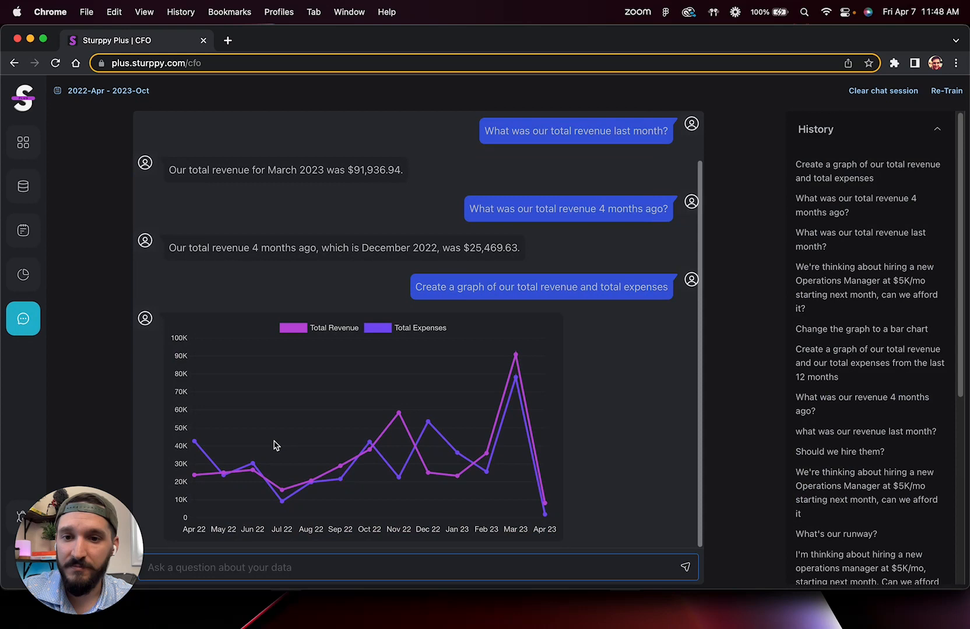
mouse_move(361, 430)
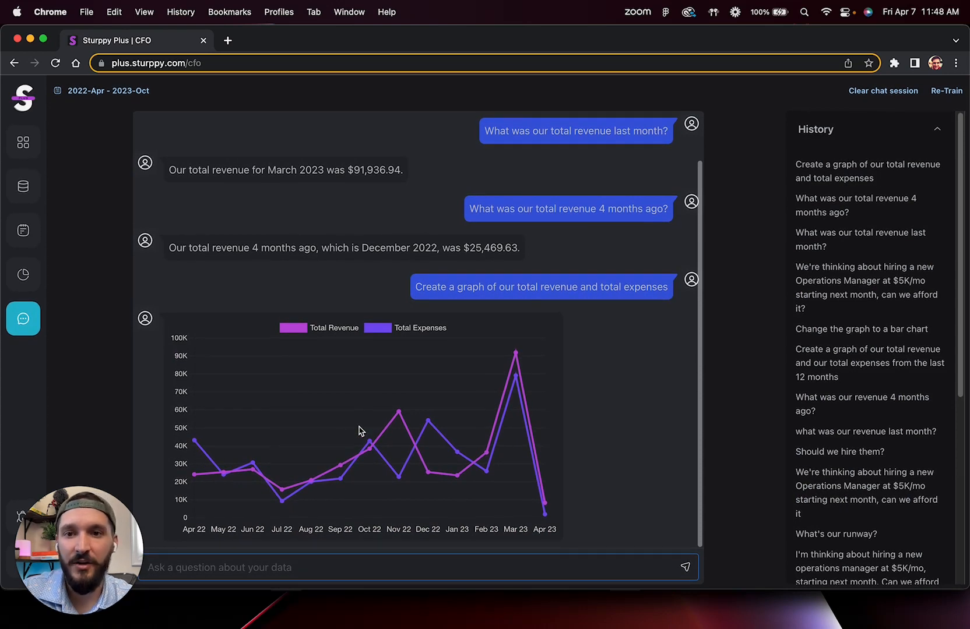
mouse_move(395, 432)
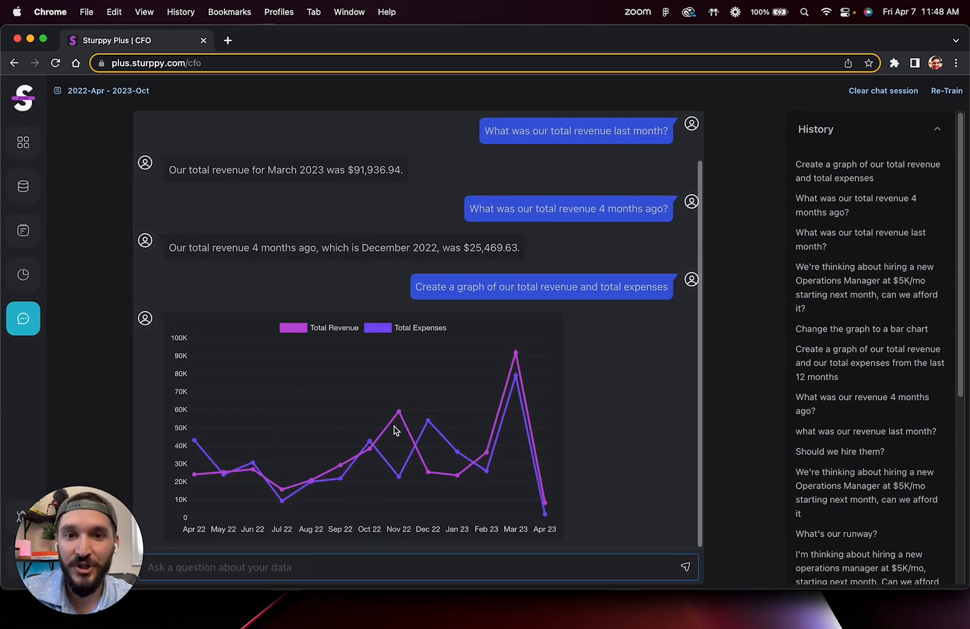
mouse_move(425, 503)
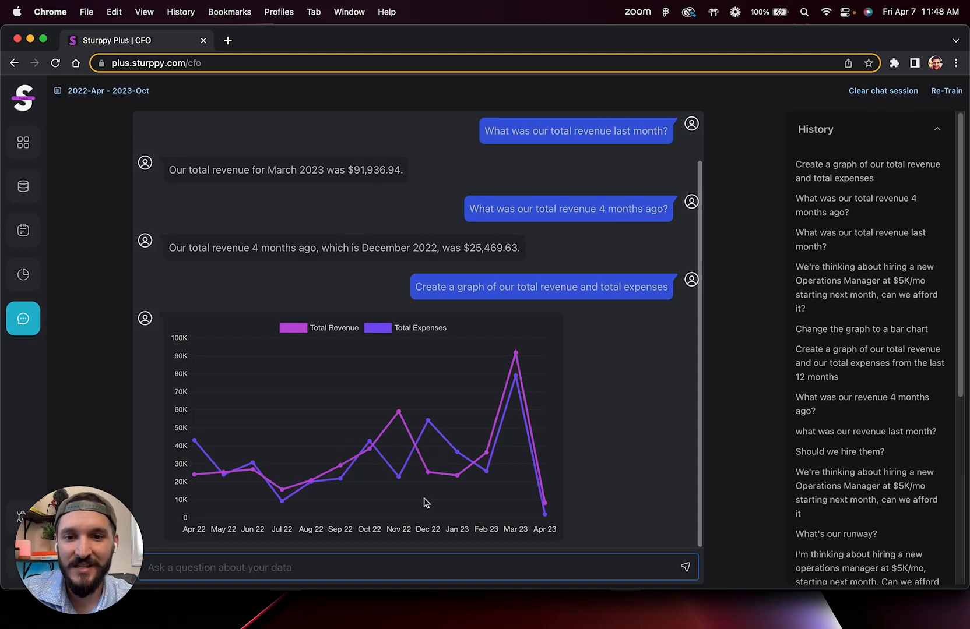
mouse_move(291, 535)
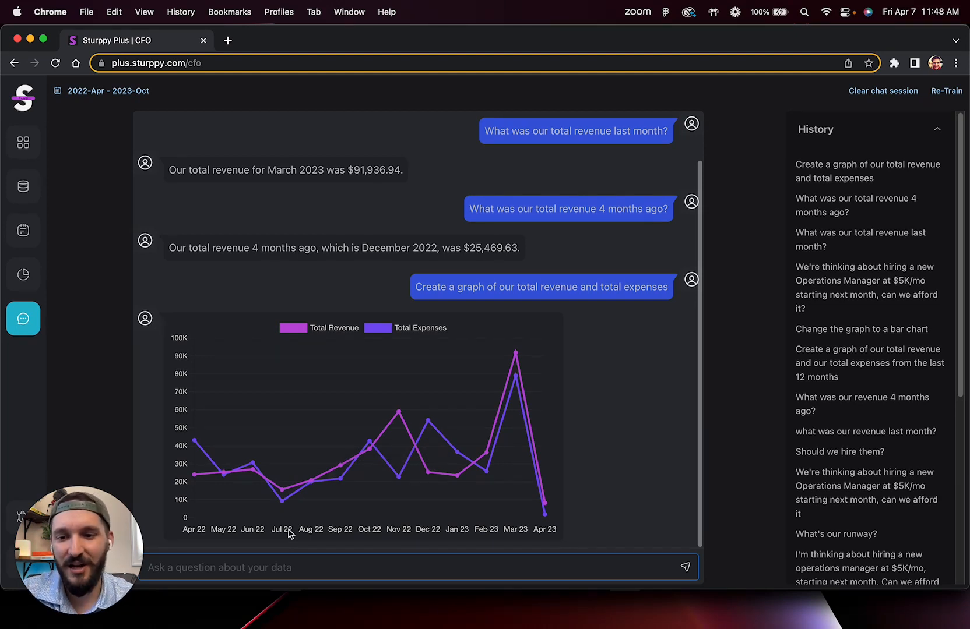
Ask the CFO chat to change that graph to a bar chart, then view it
text(Change th)
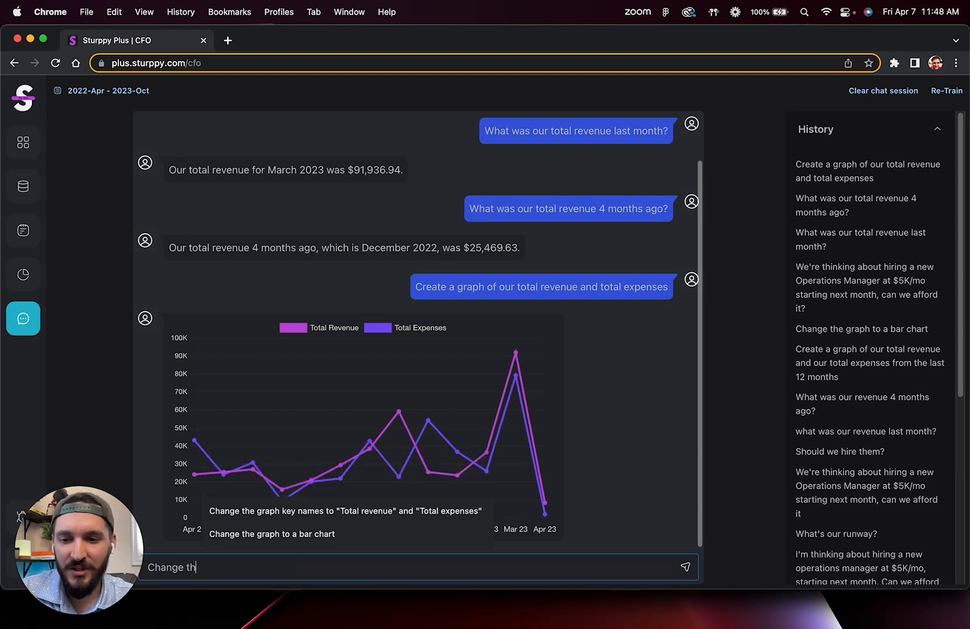
text(at graph to)
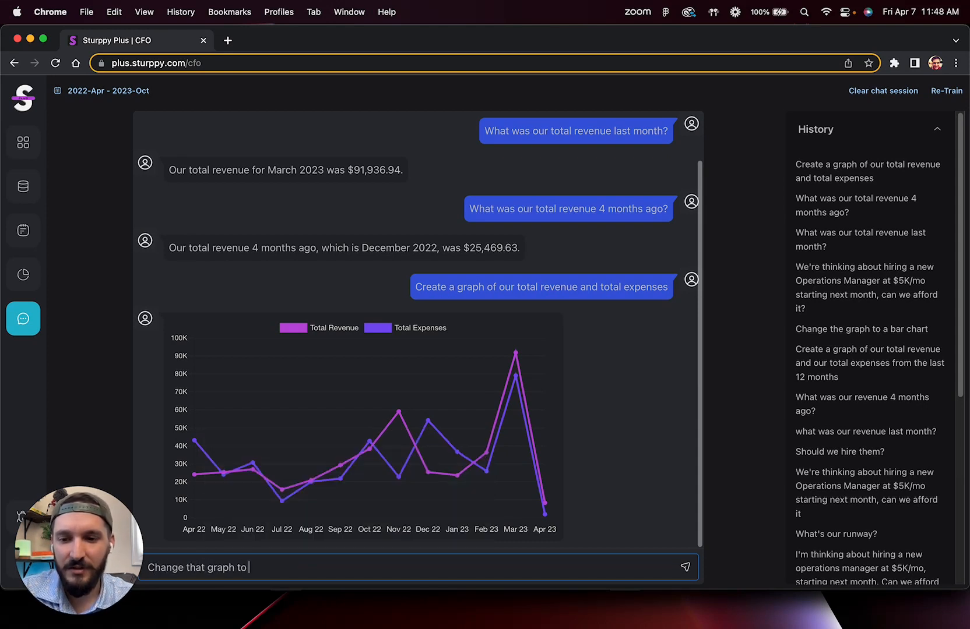
click(686, 568)
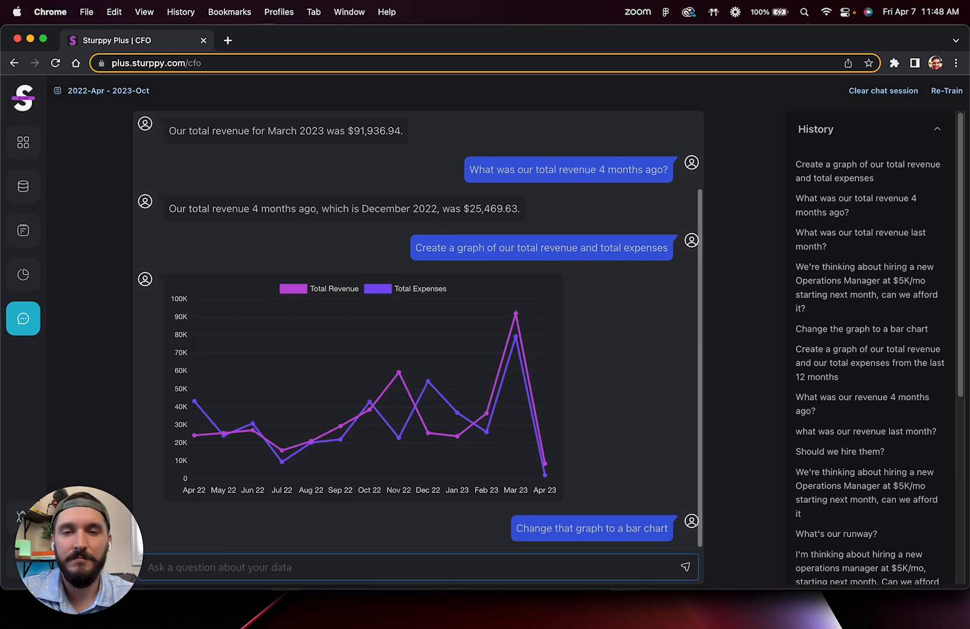
scroll(down, 3)
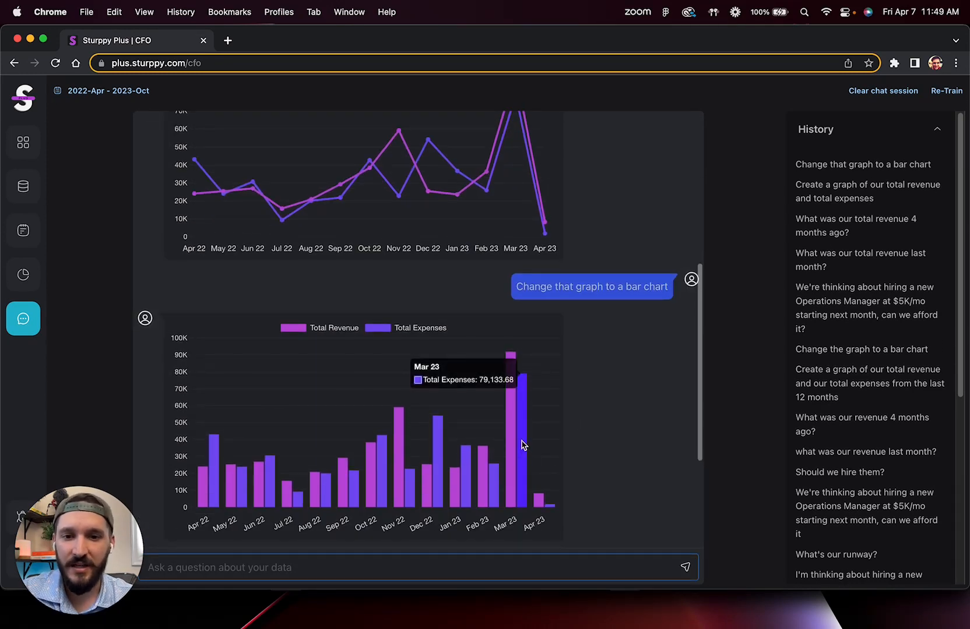
mouse_move(544, 407)
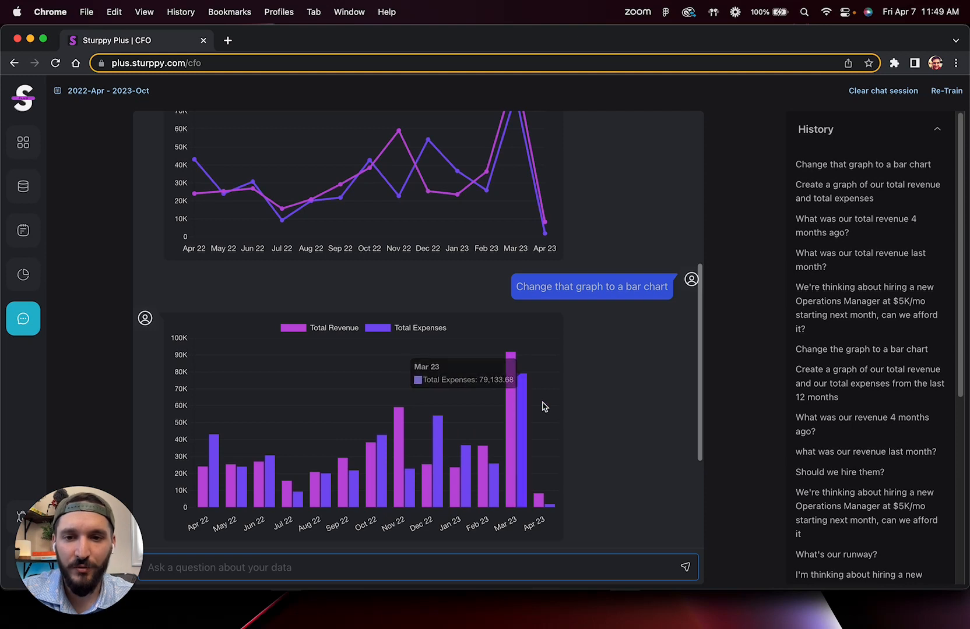
mouse_move(459, 419)
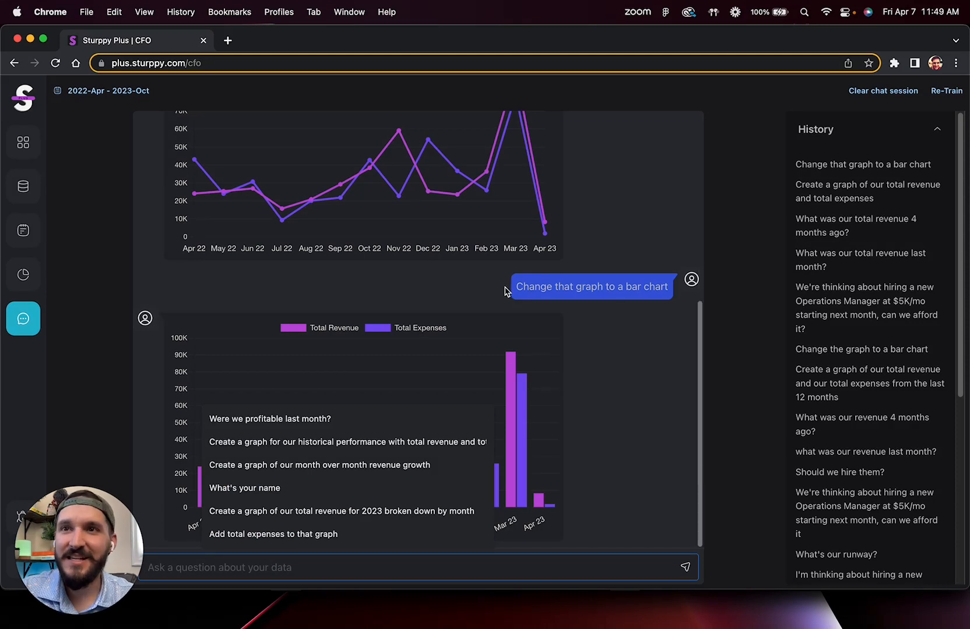
mouse_move(510, 574)
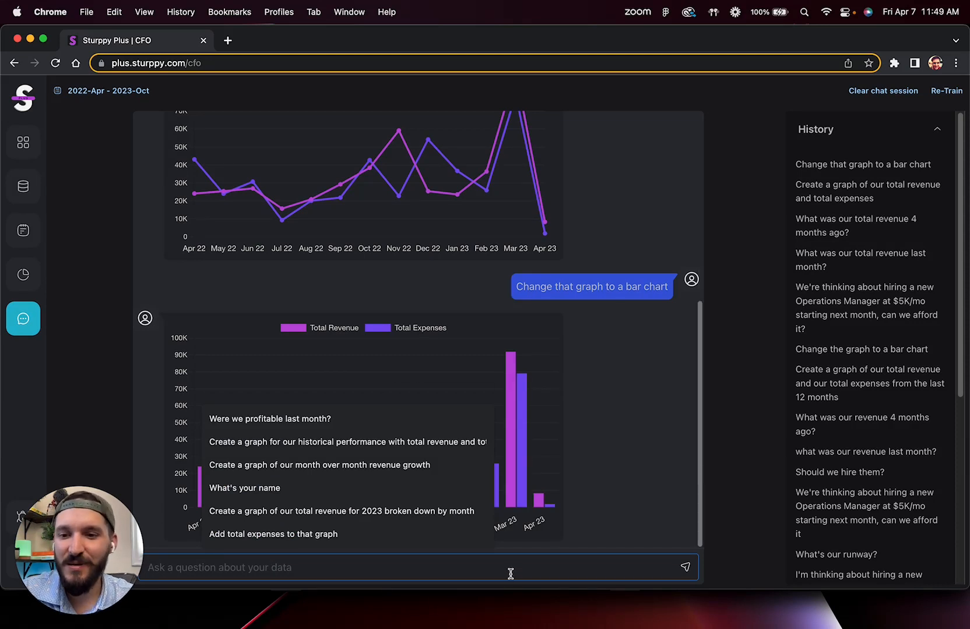
mouse_move(550, 557)
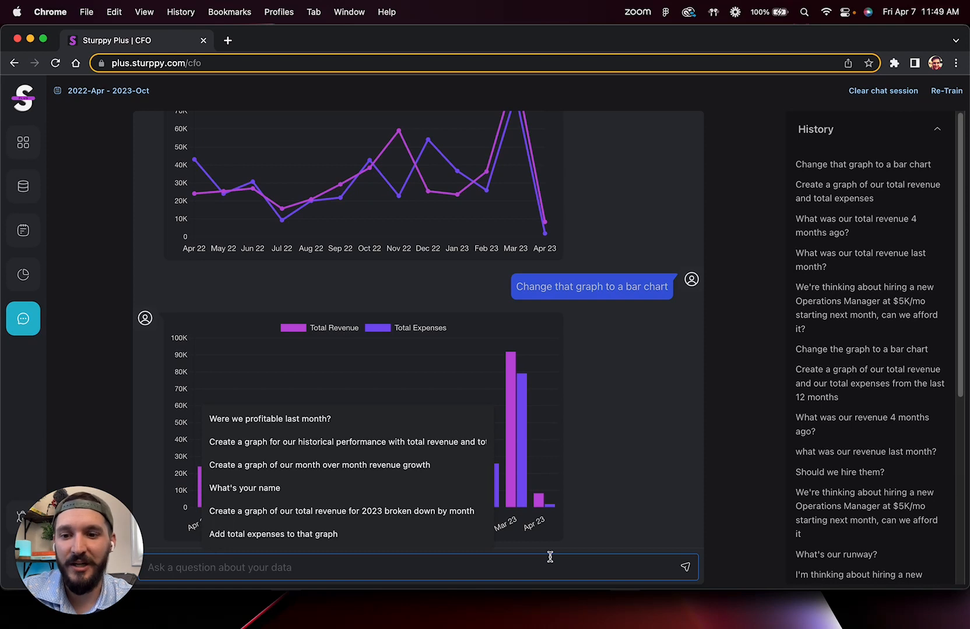
Ask if a $5K/mo Operations Manager starting next month is affordable, given the $23,022.52 balance
text(We're thinkgi)
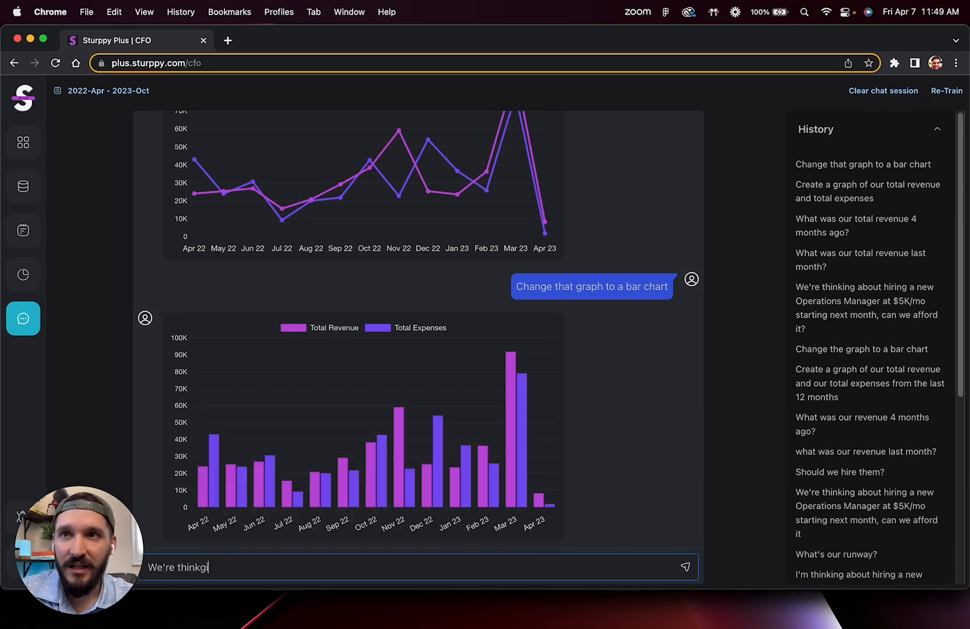
text(ng)
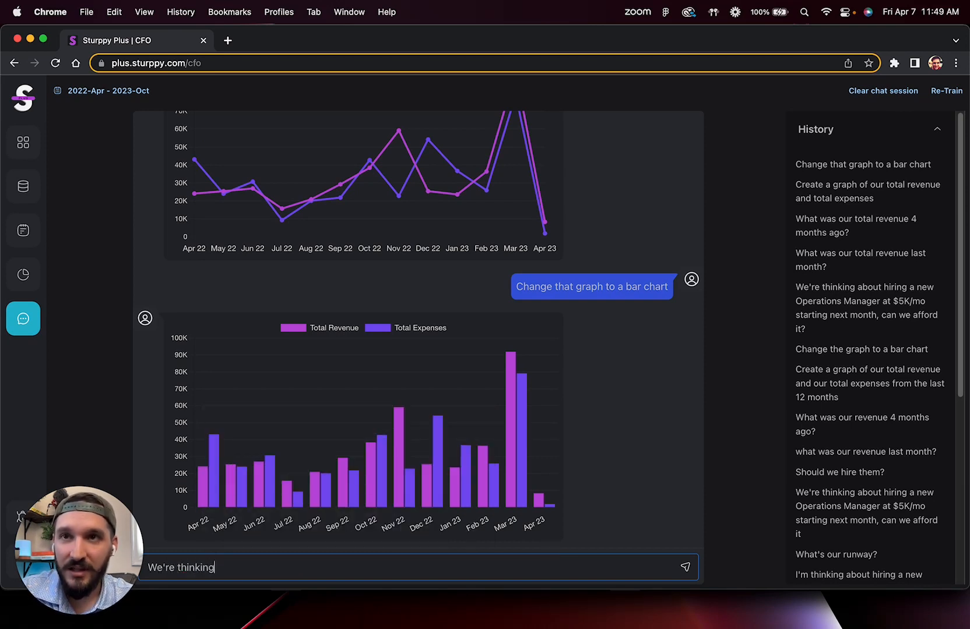
text(about hiring a ne)
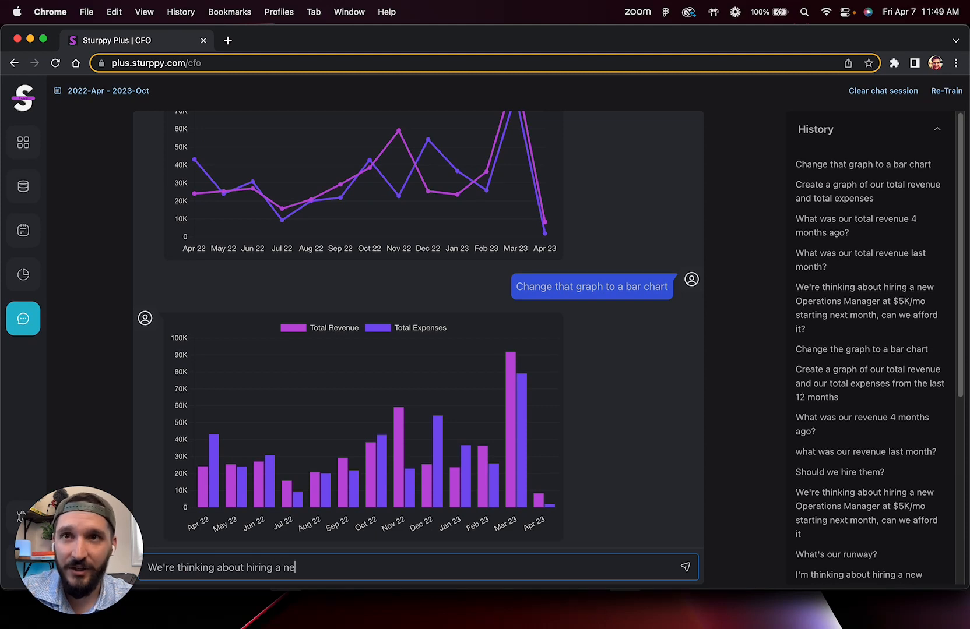
text(w Operations Manag)
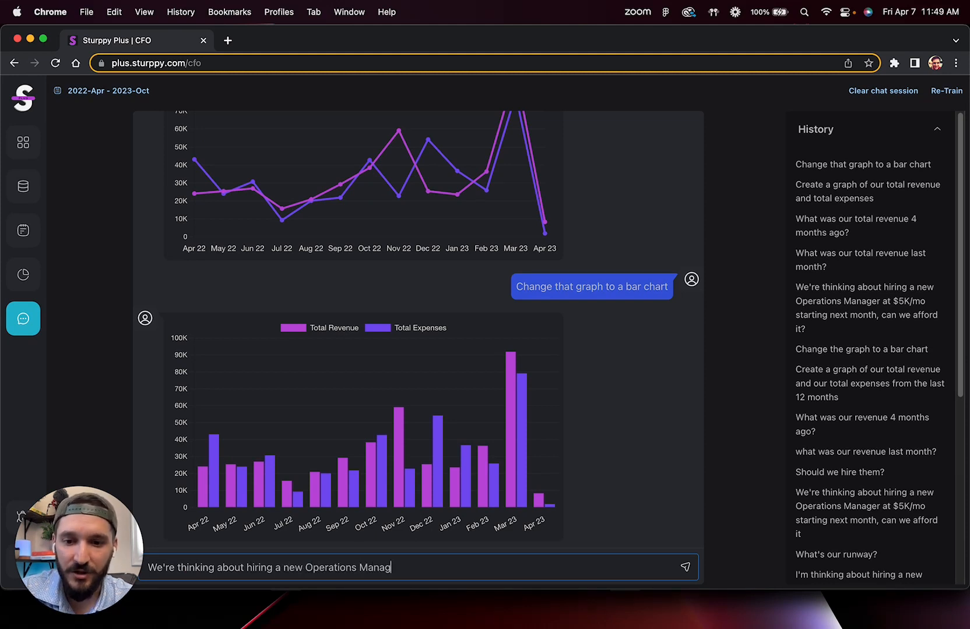
text(er at $5)
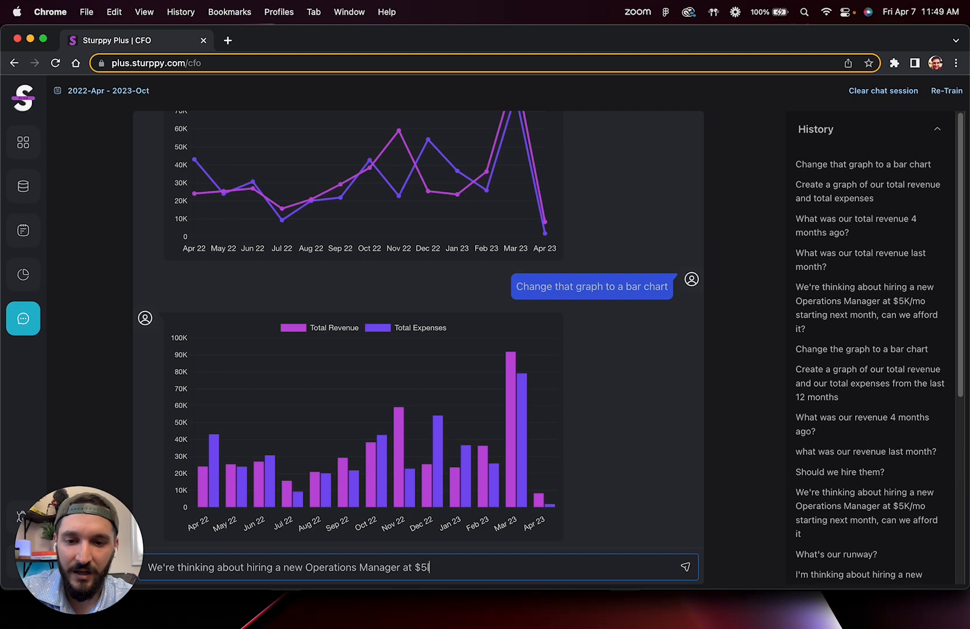
text(K/mo st)
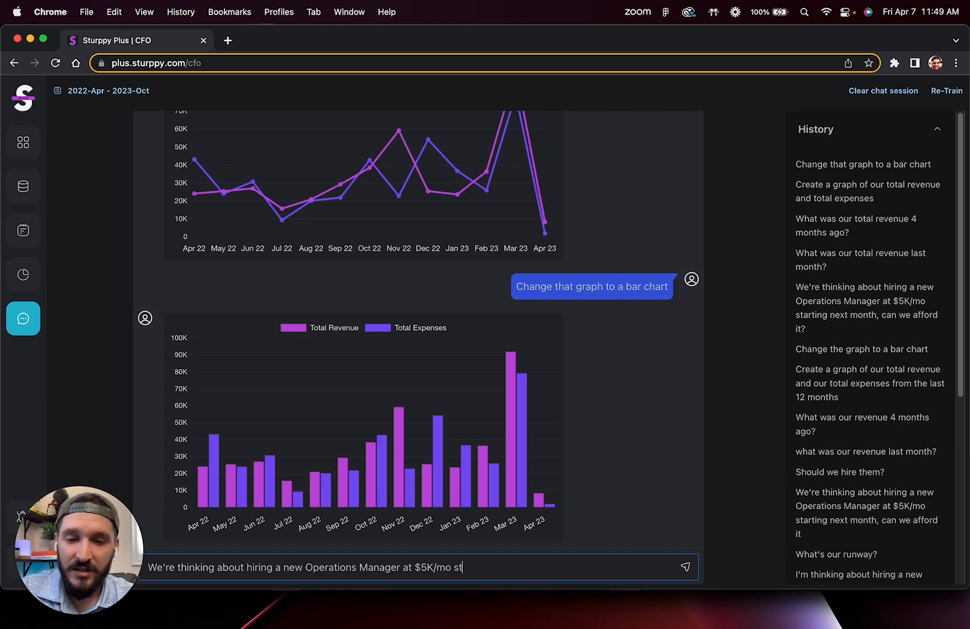
text(arting next month)
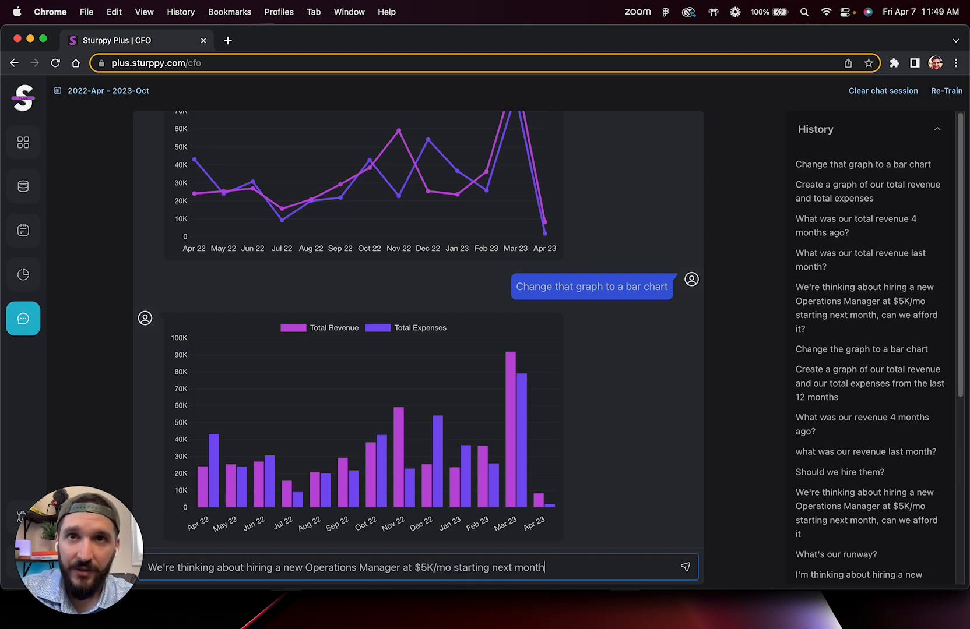
text(, can we a)
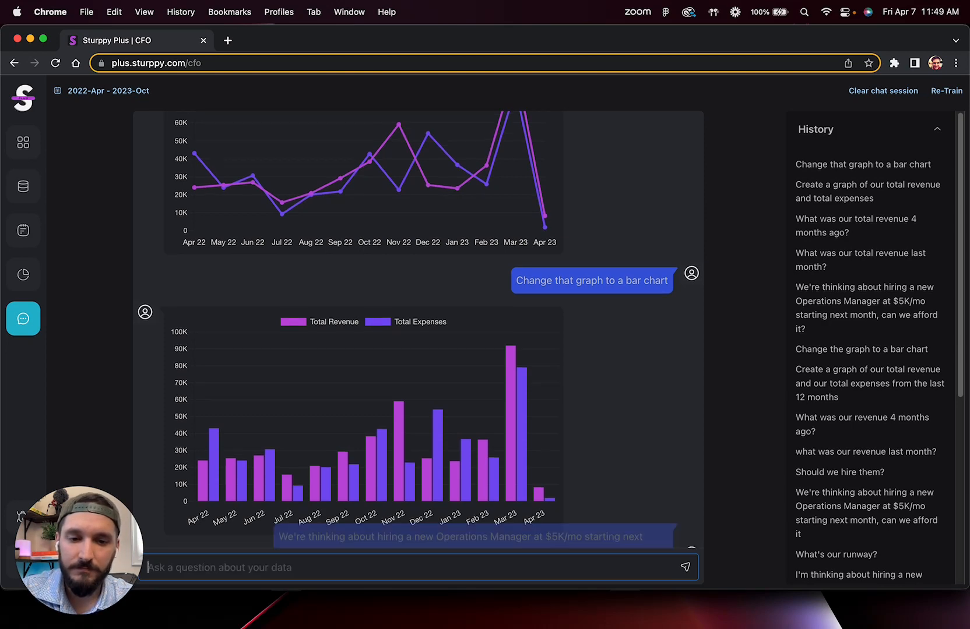
scroll(down, 3)
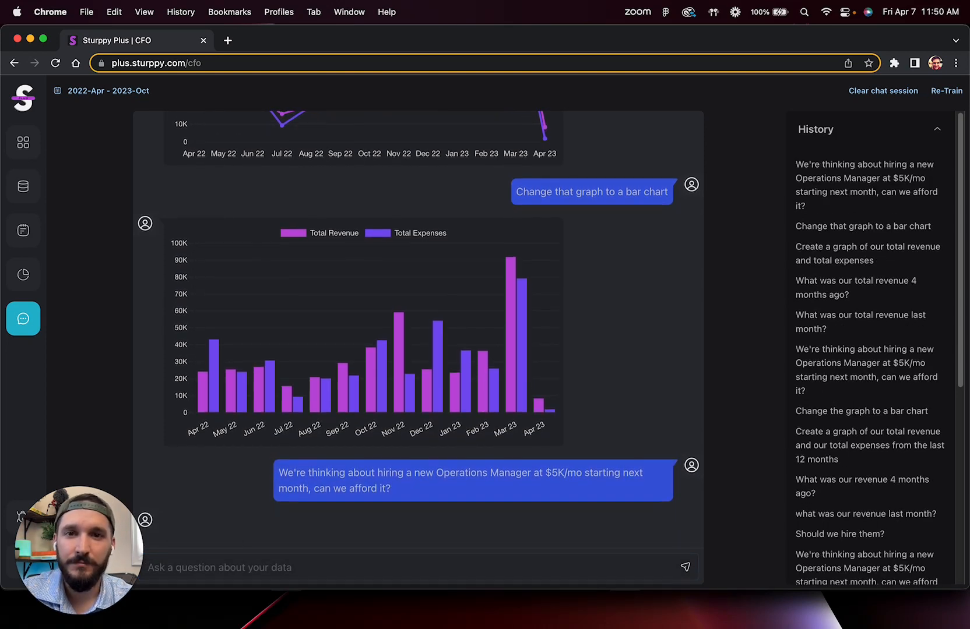
scroll(down, 3)
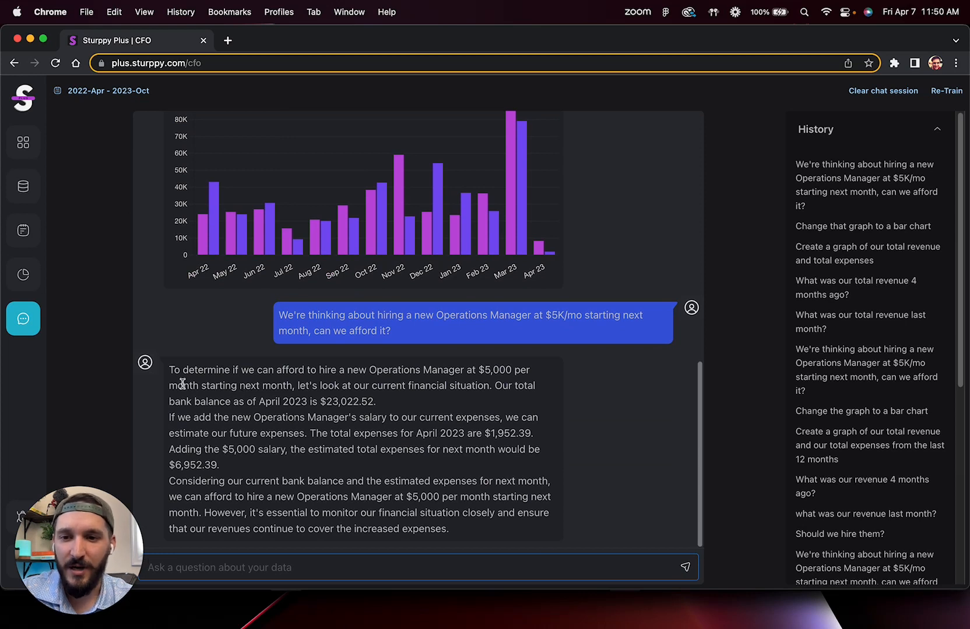
mouse_move(299, 381)
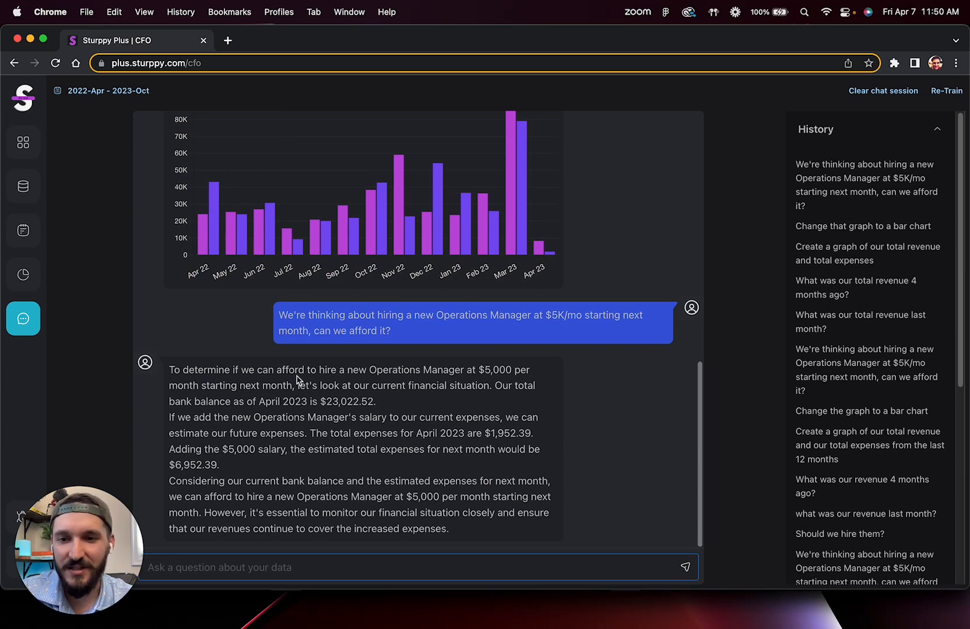
mouse_move(378, 382)
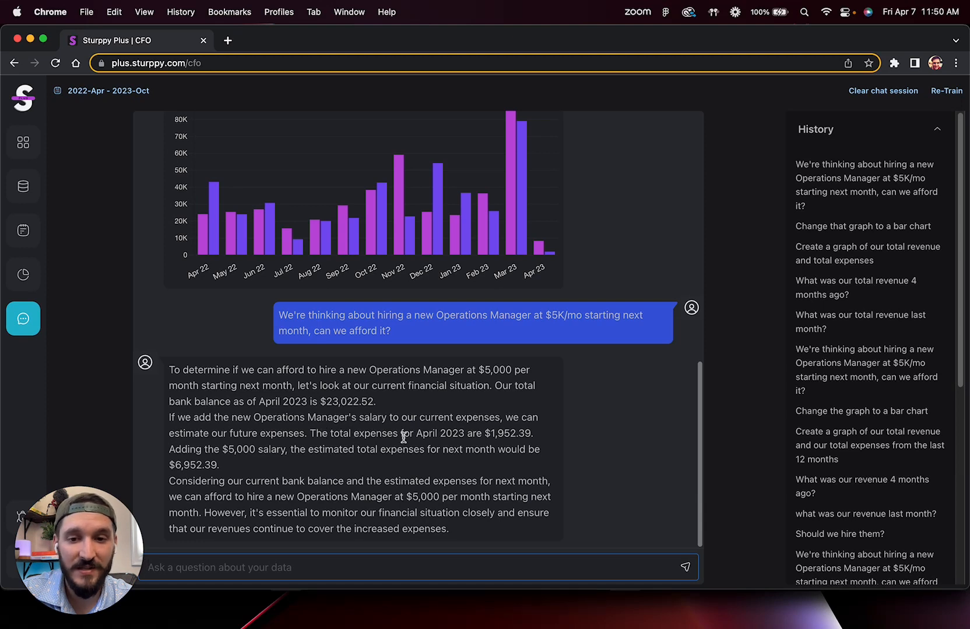
double_click(511, 433)
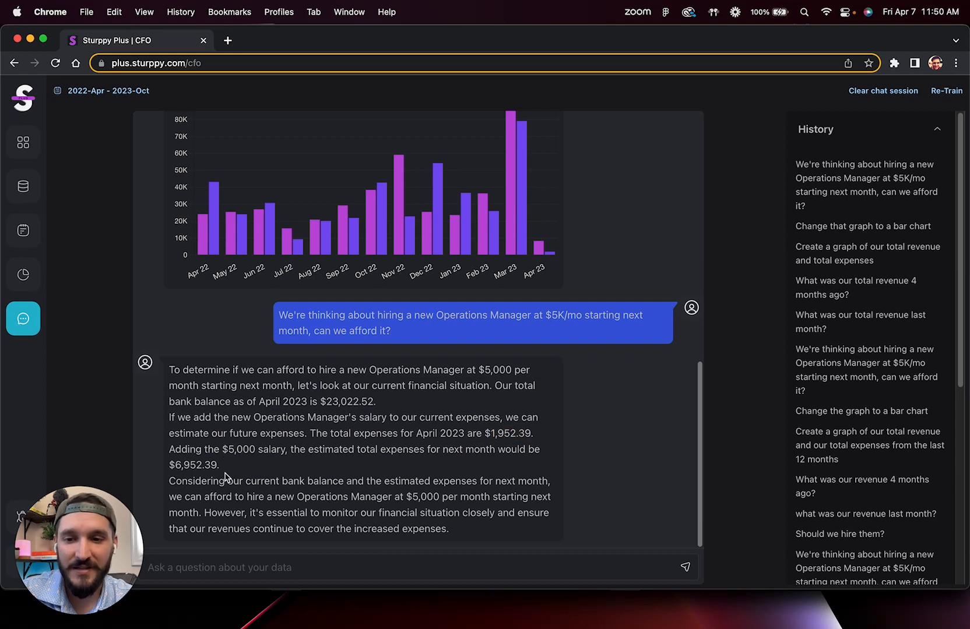
double_click(194, 465)
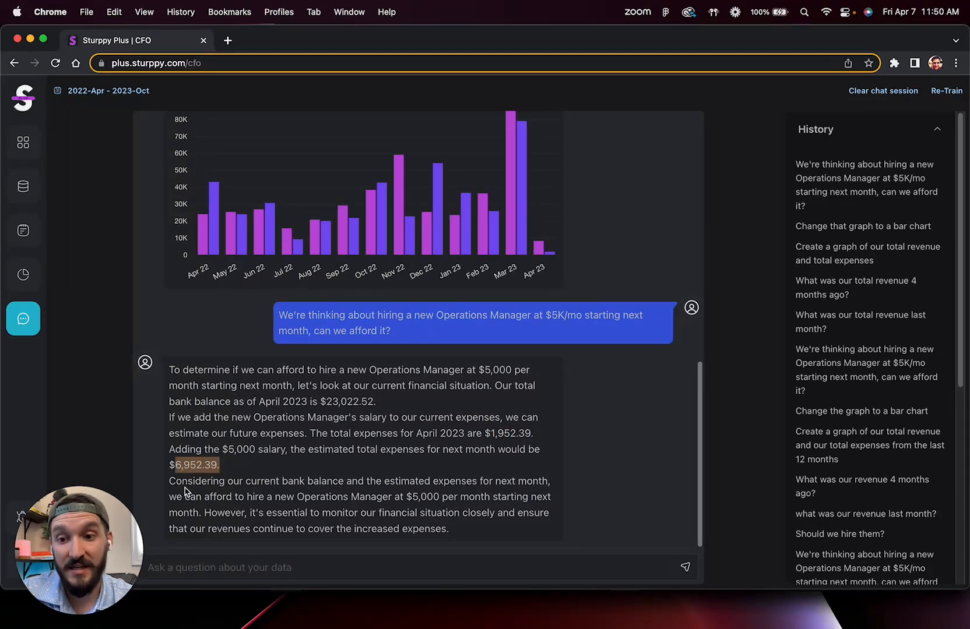
mouse_move(266, 493)
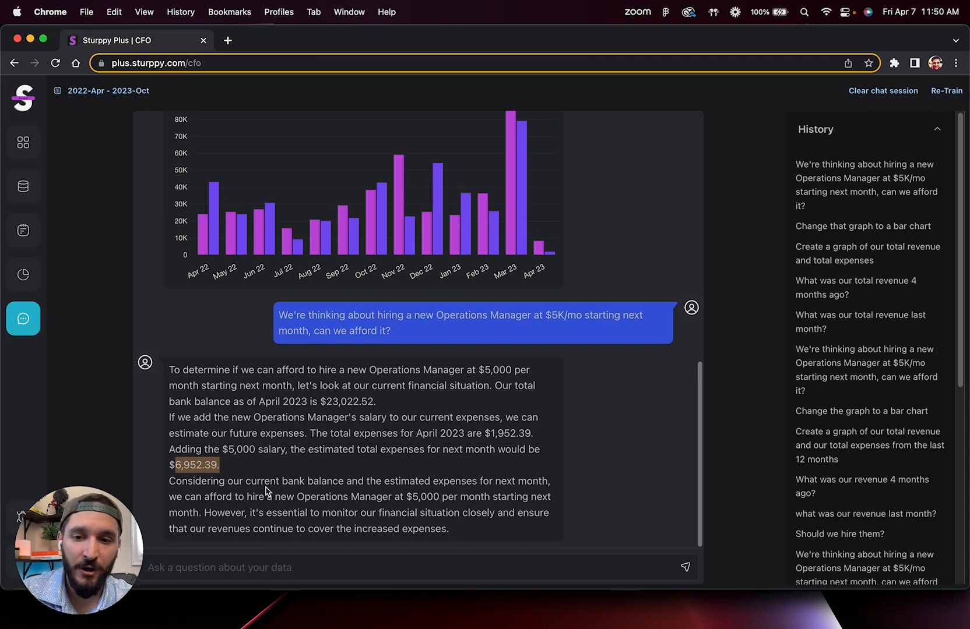
mouse_move(383, 491)
text(Should we hire)
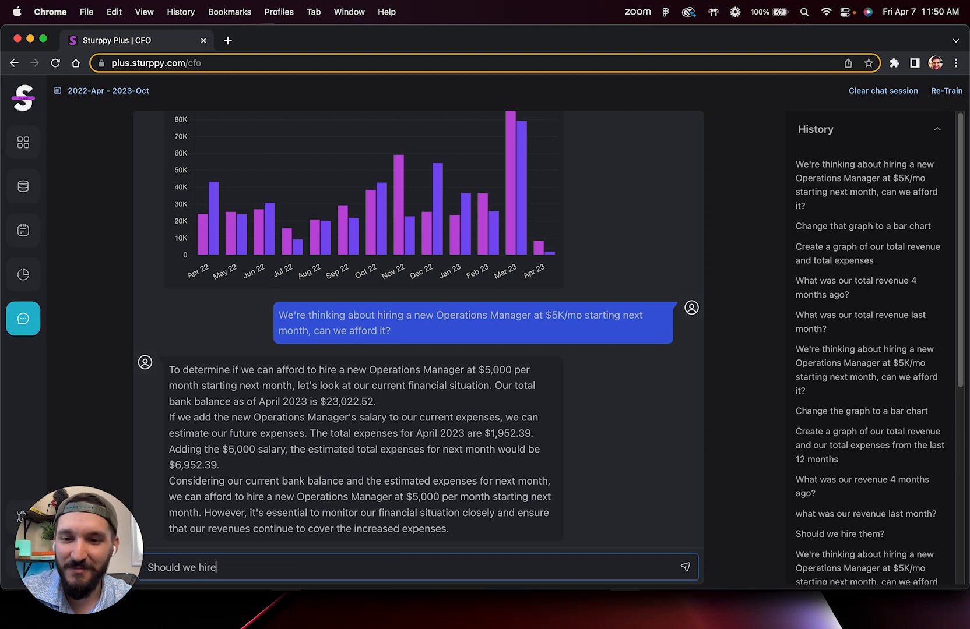
Send 'Should we hire them?' to get workload, growth, skills and ROI factors
text( them?)
key(Return)
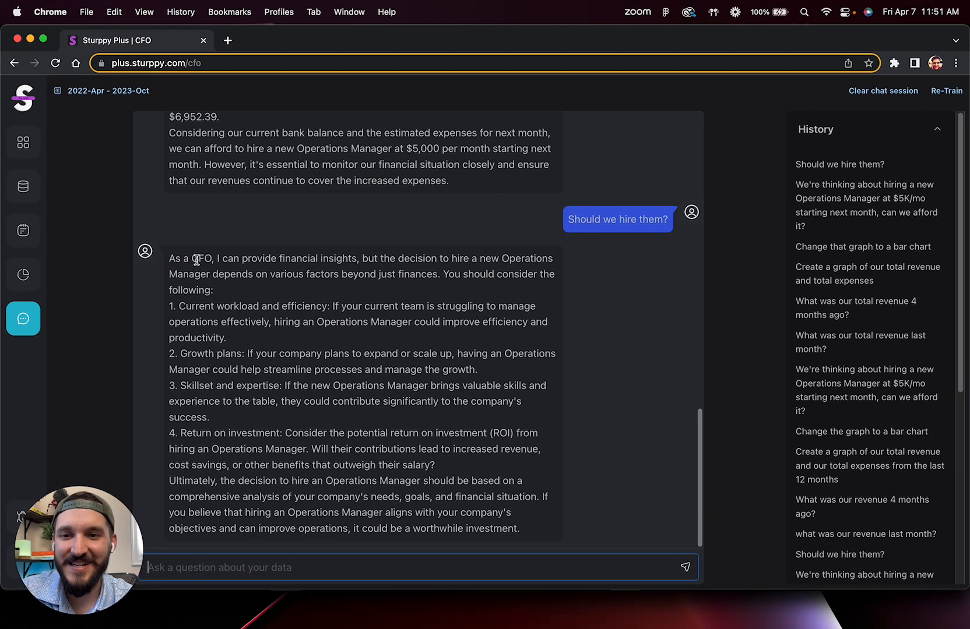
mouse_move(368, 263)
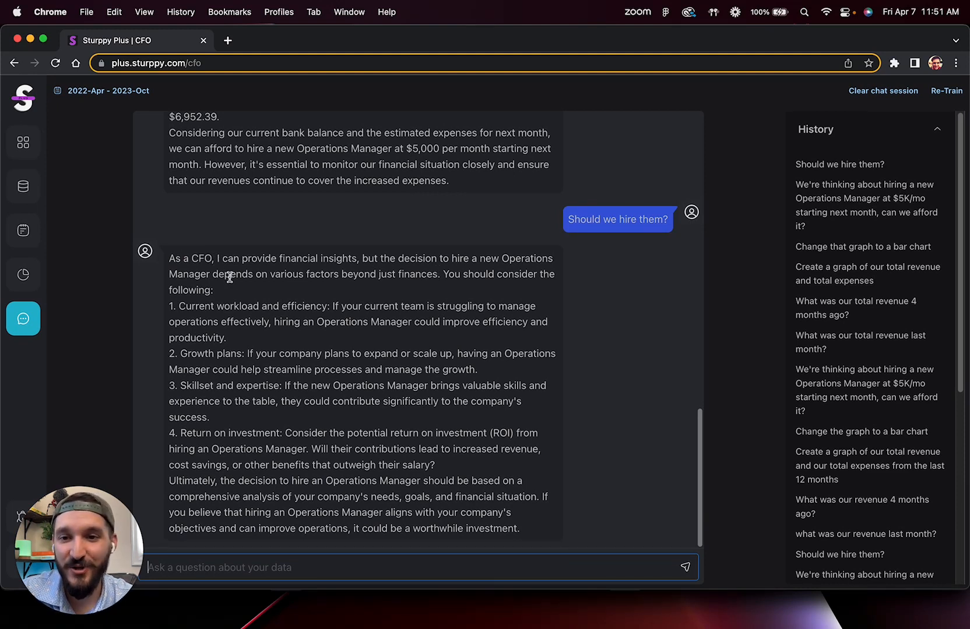
mouse_move(395, 285)
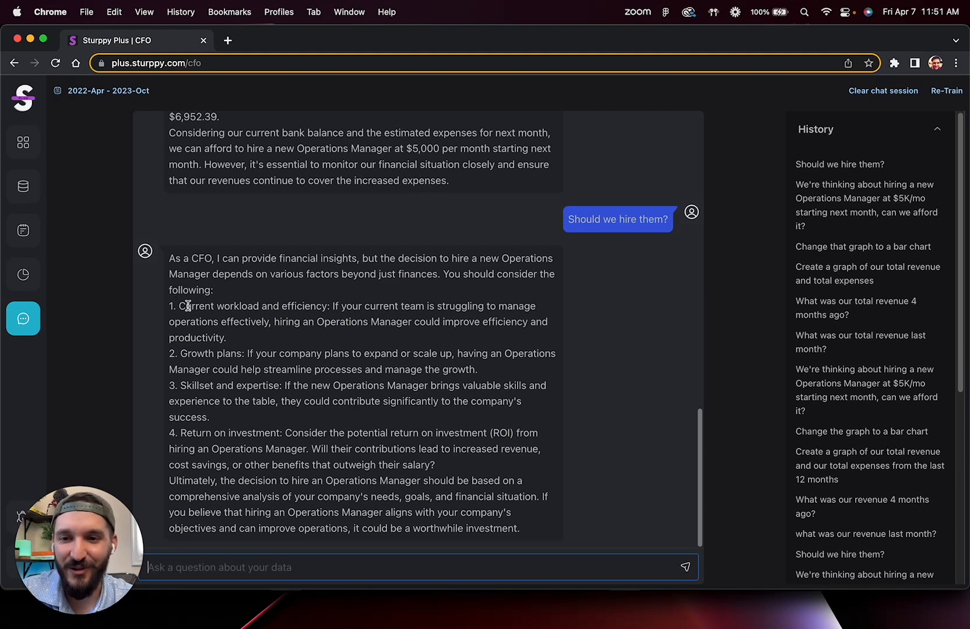
mouse_move(225, 397)
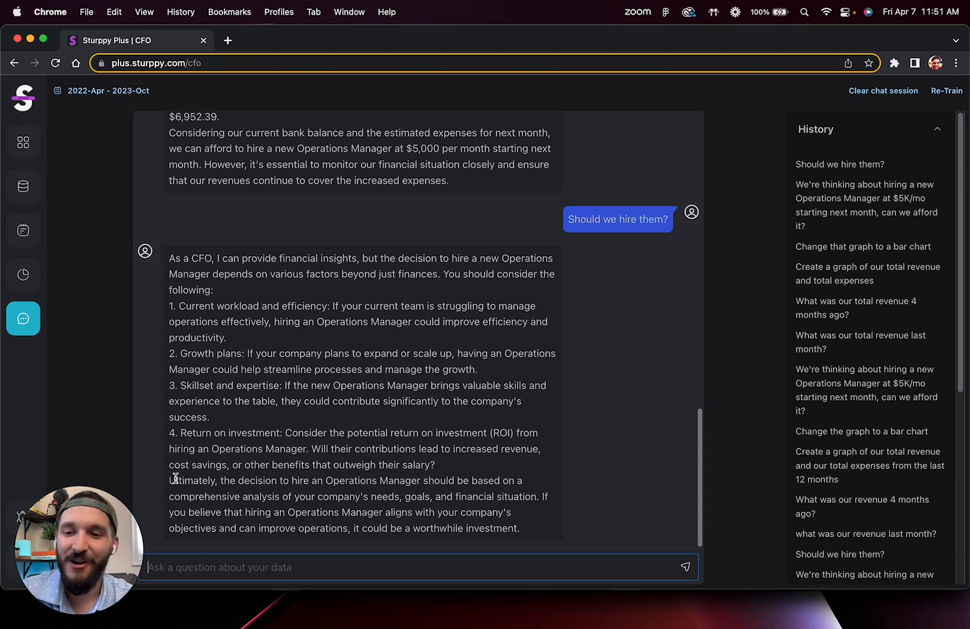
mouse_move(271, 485)
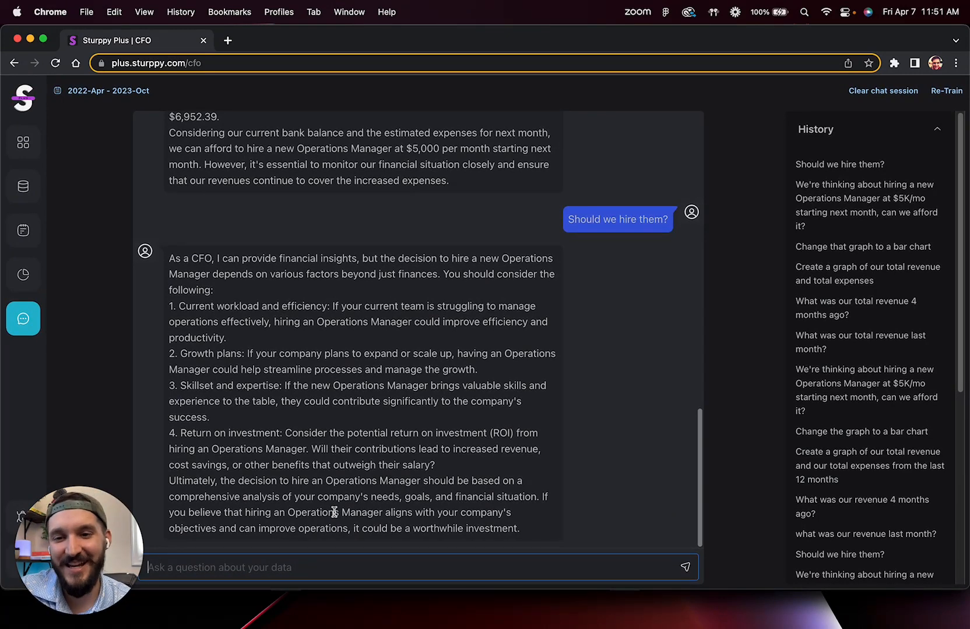
scroll(up, 3)
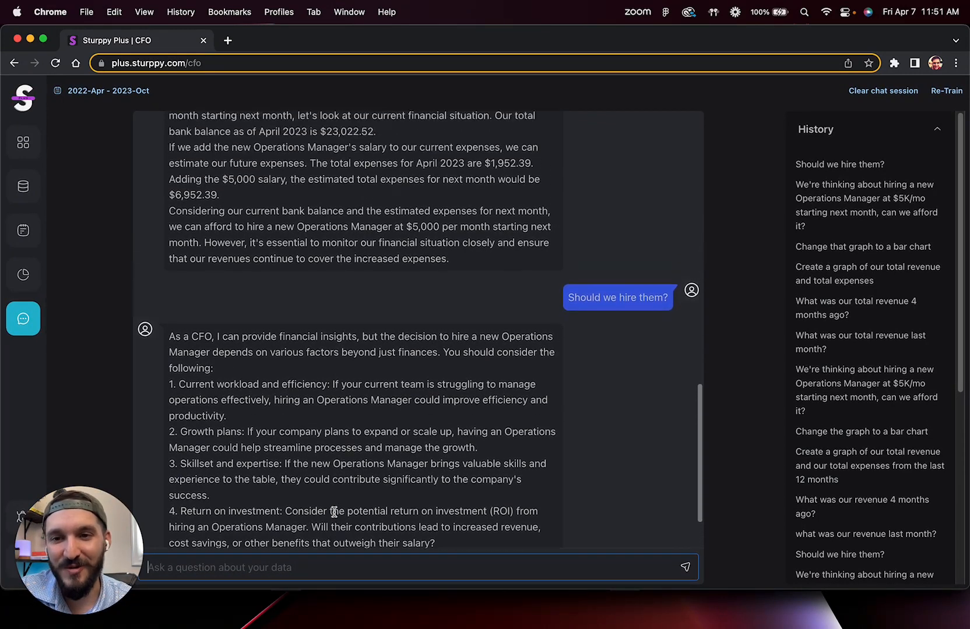
scroll(up, 3)
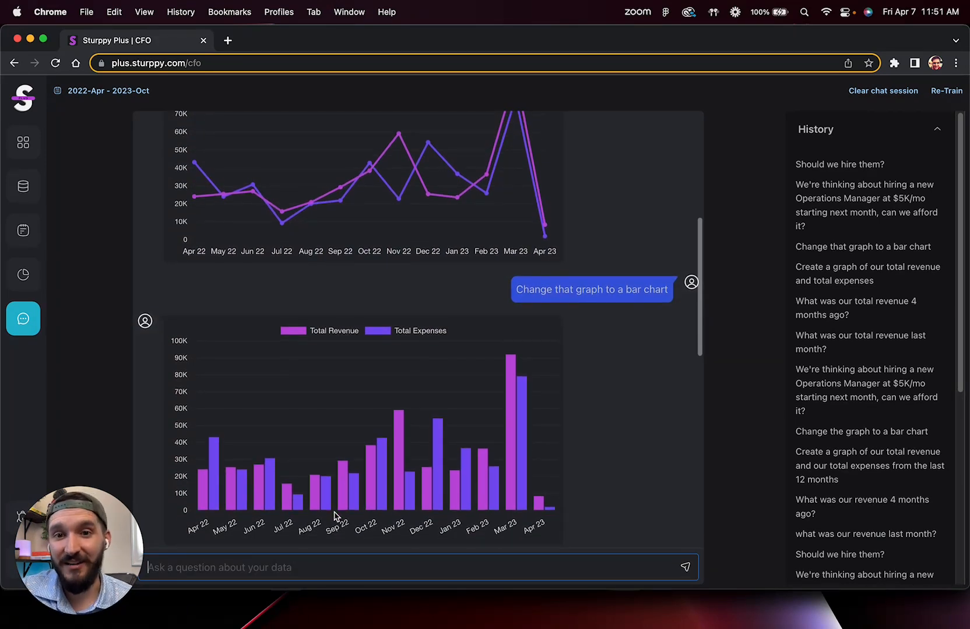
scroll(down, 3)
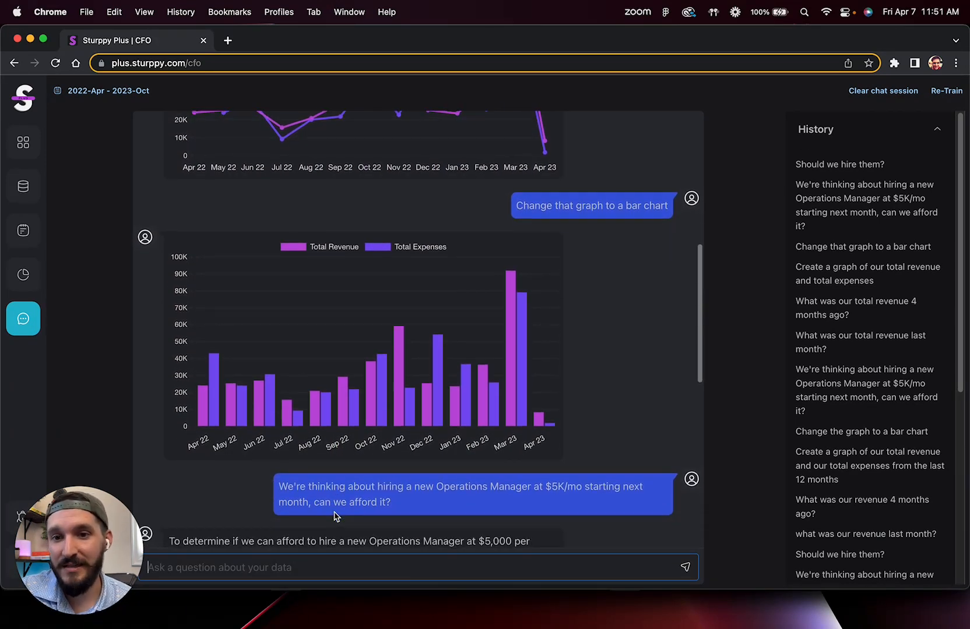
scroll(up, 3)
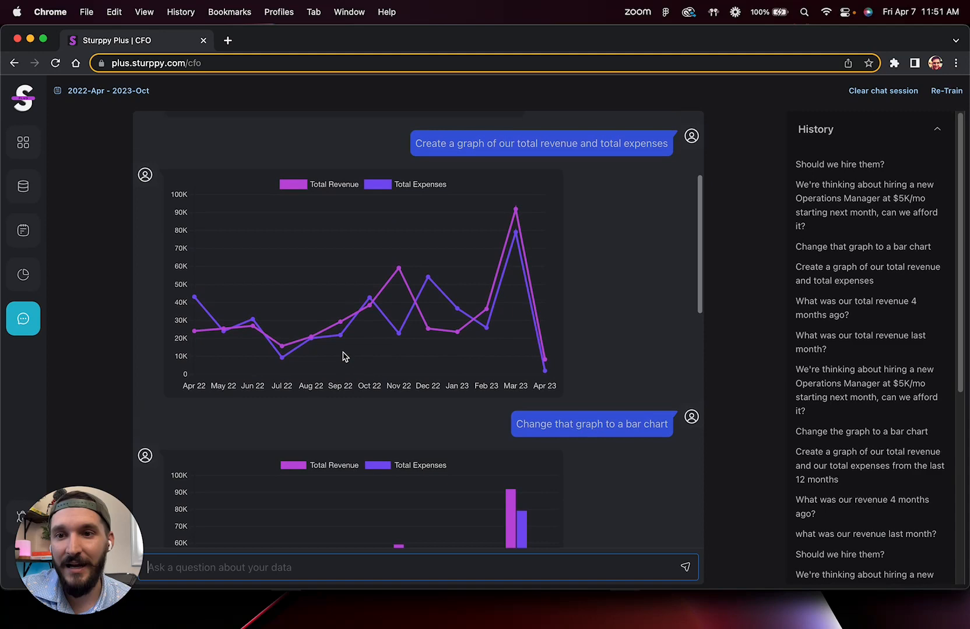
scroll(up, 3)
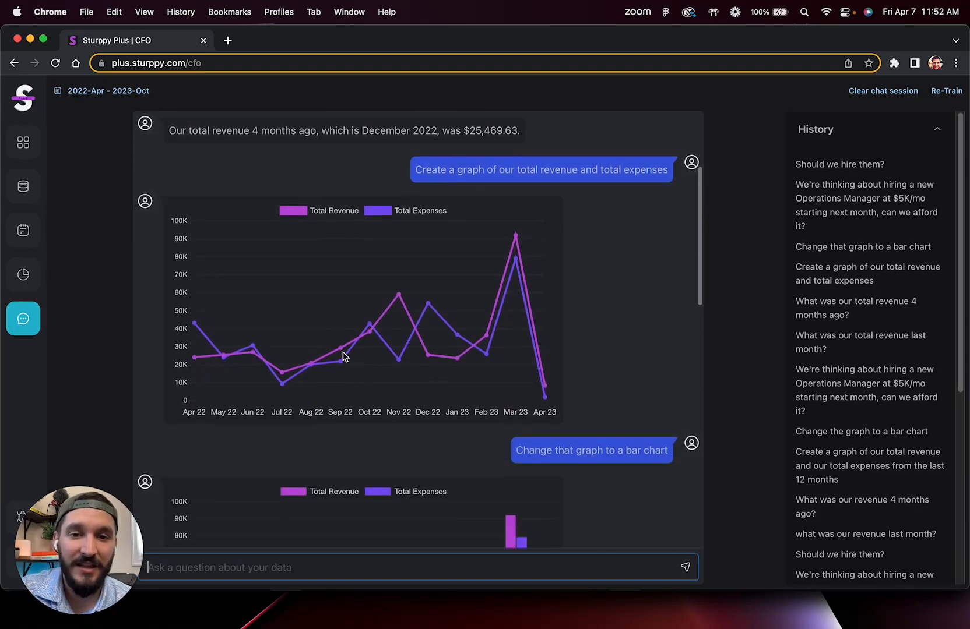
scroll(up, 3)
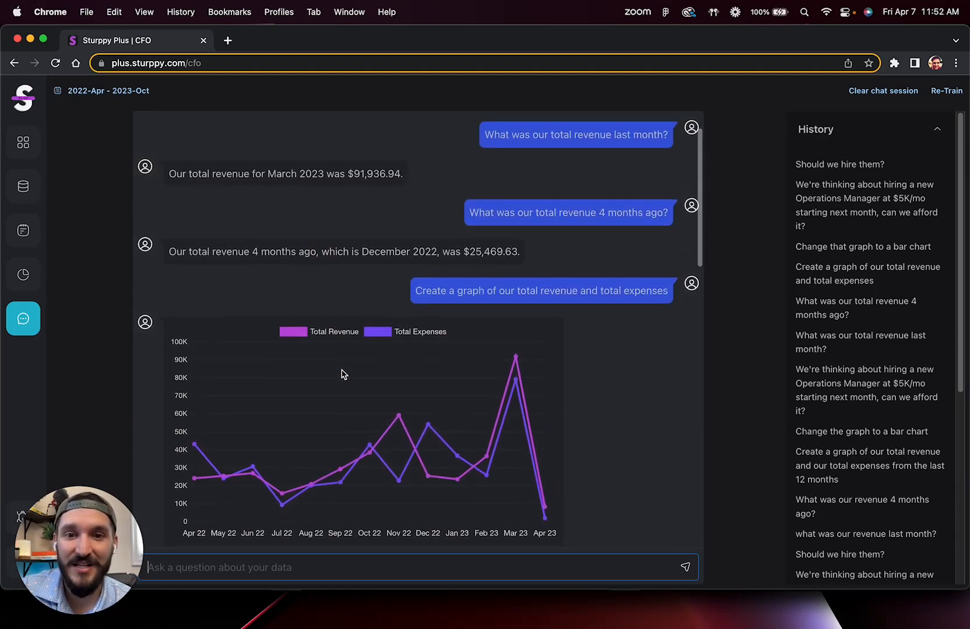
scroll(down, 3)
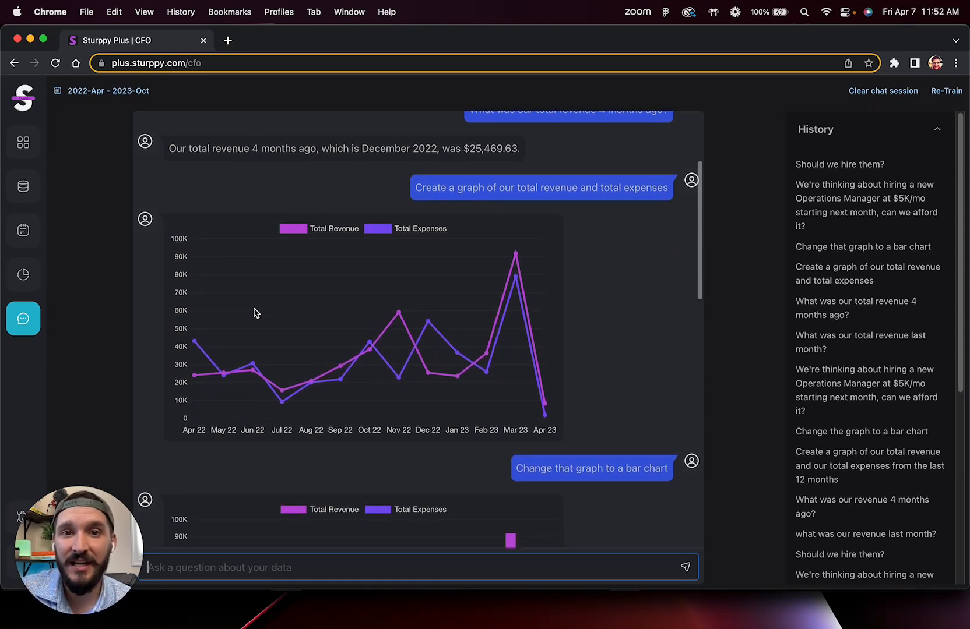
scroll(up, 3)
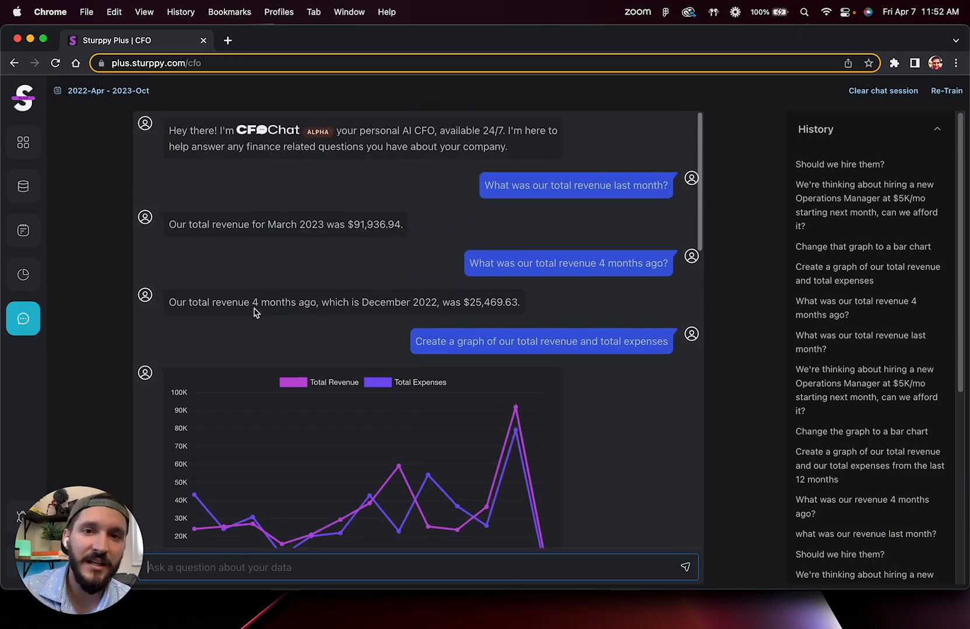
scroll(down, 3)
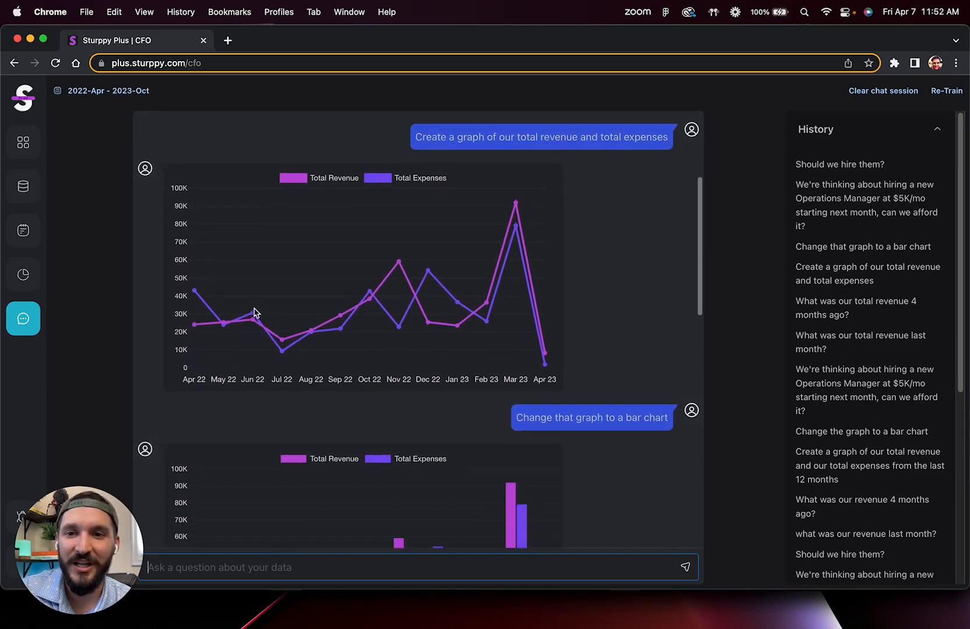
scroll(down, 3)
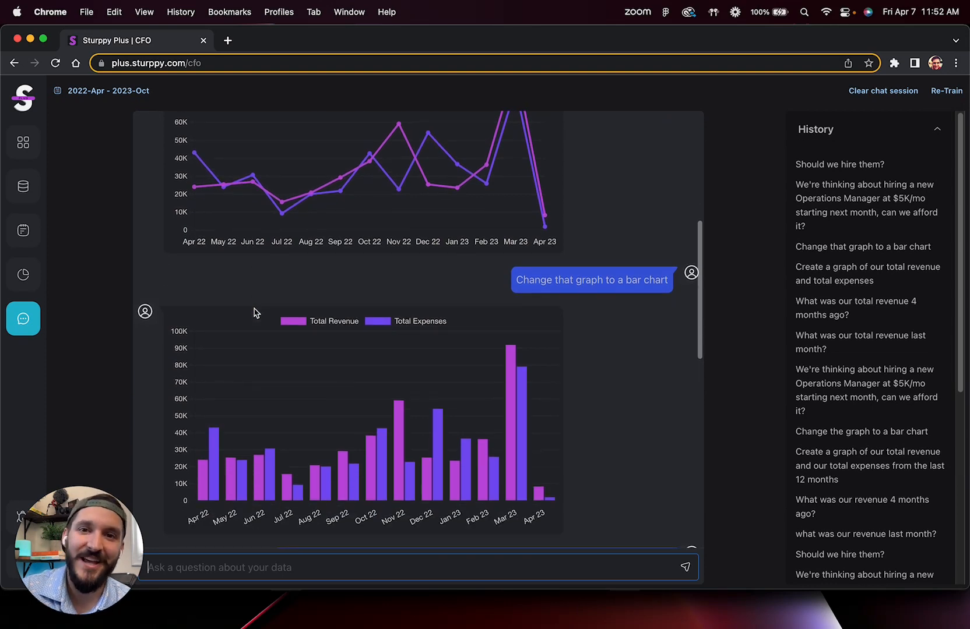